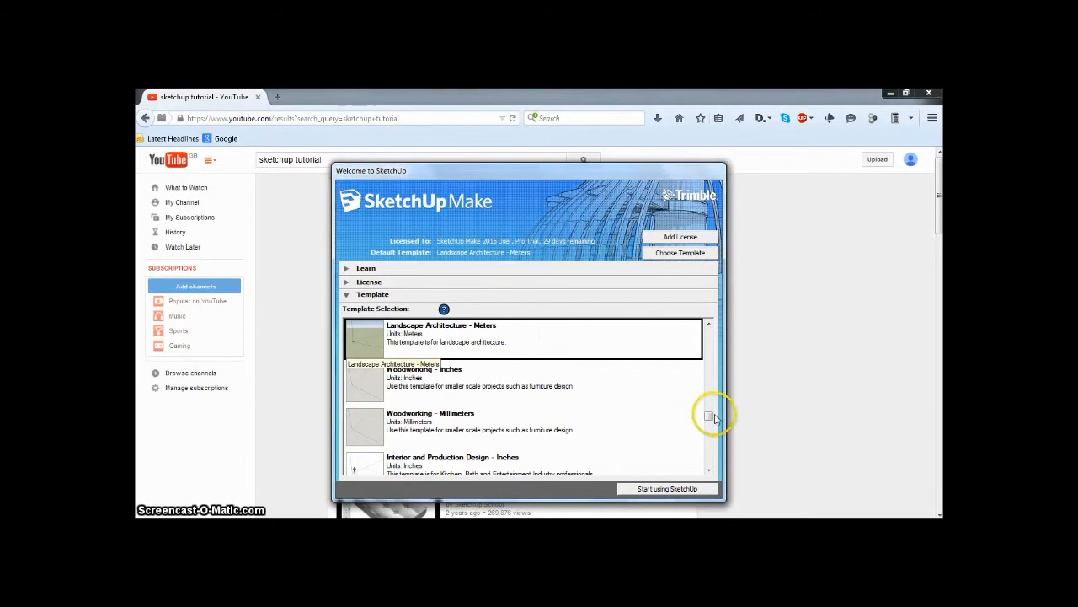
# Choose Architectural Design - Millimeters as the default template in the Welcome dialog.
pyautogui.scroll(-3)
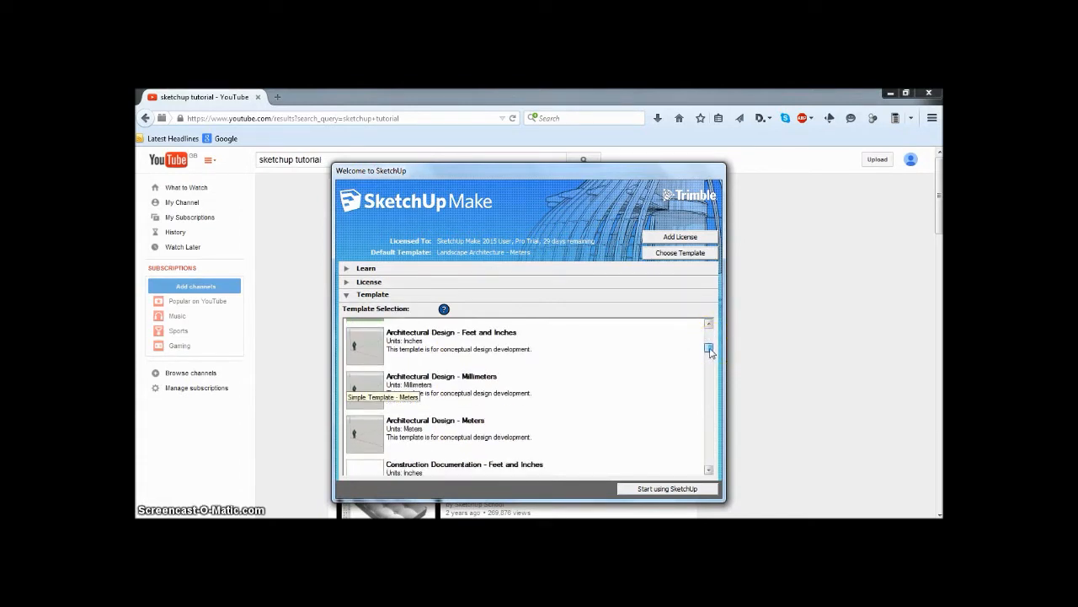
pyautogui.moveTo(468, 386)
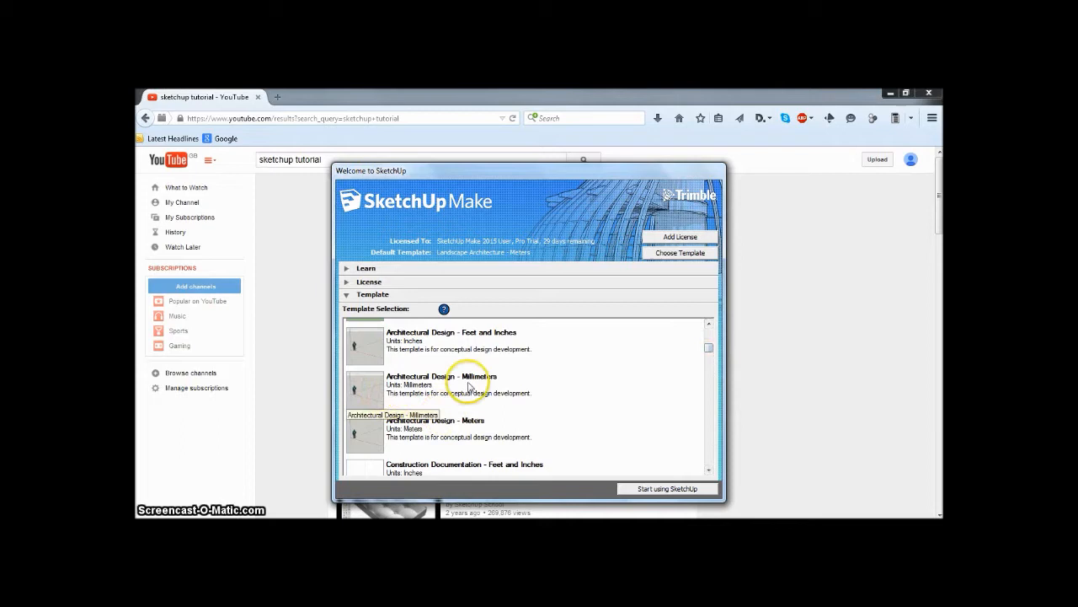
pyautogui.click(472, 384)
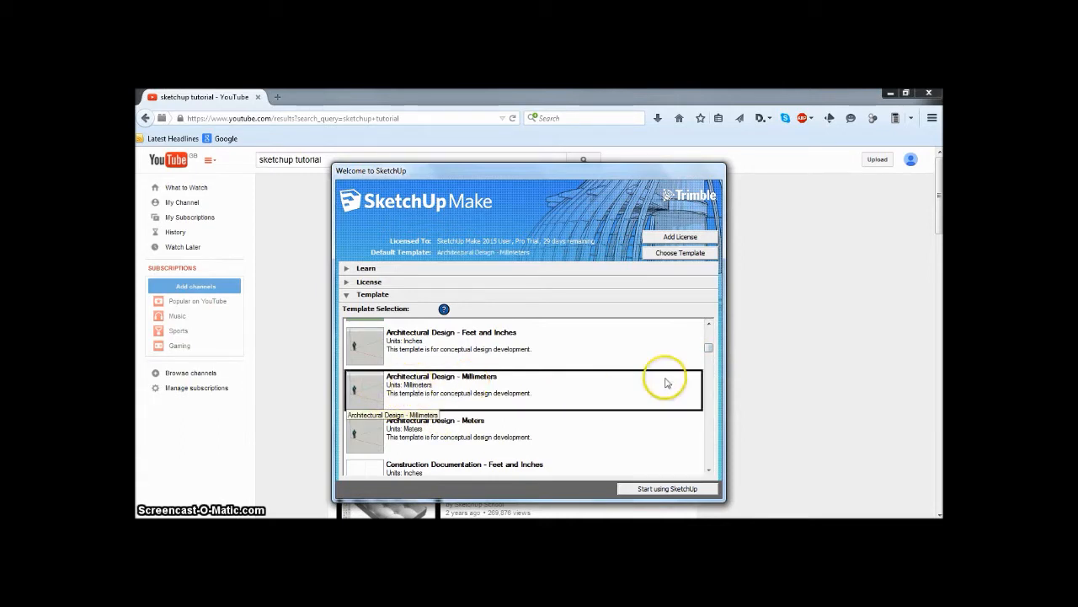
pyautogui.click(709, 348)
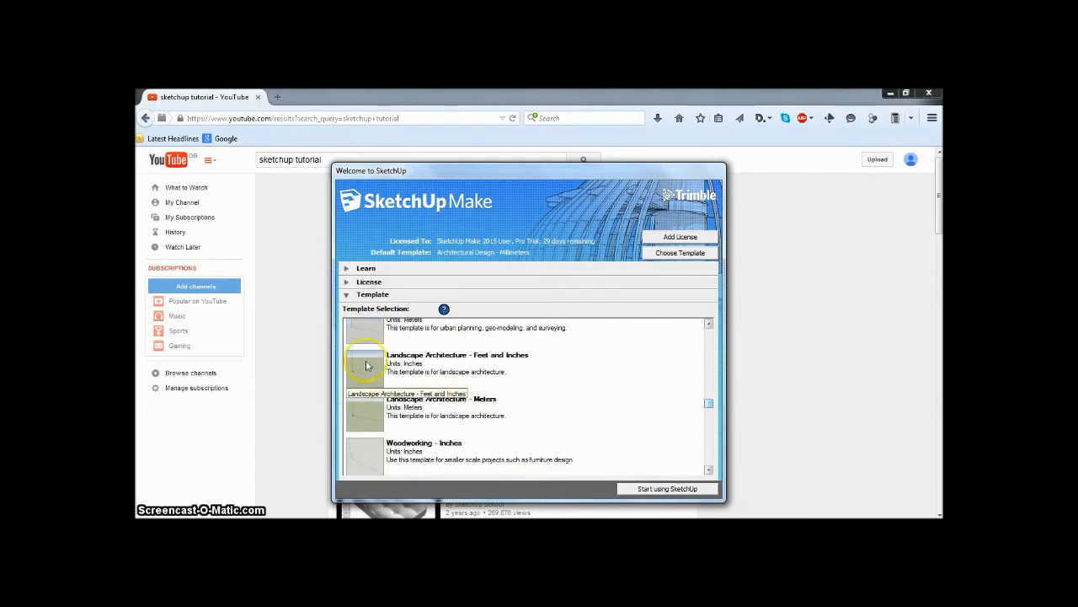
pyautogui.moveTo(437, 366)
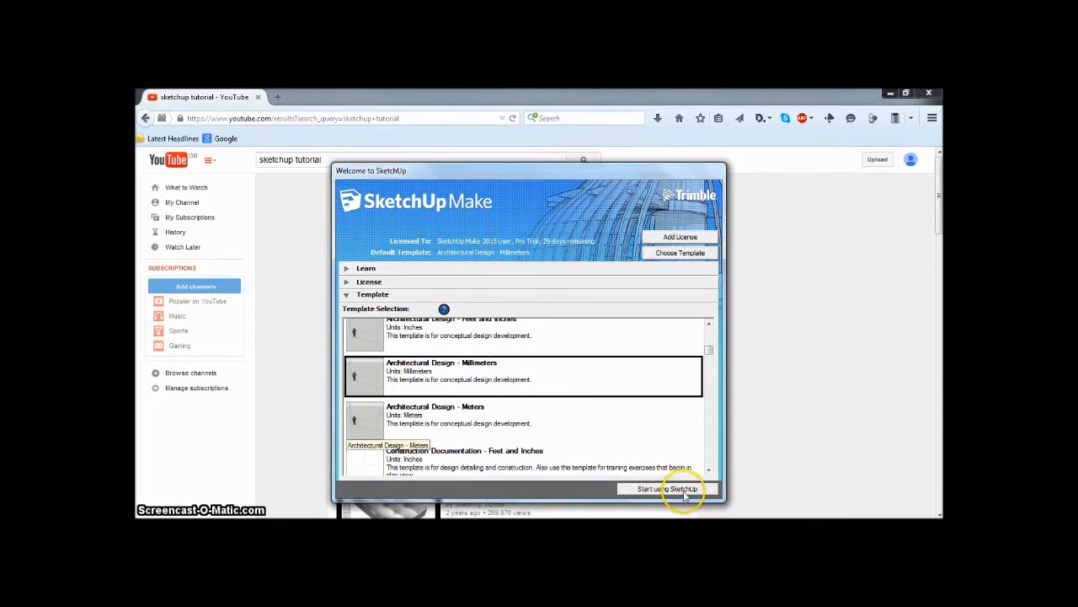
# Start a new untitled model from the millimetre architectural template.
pyautogui.click(666, 488)
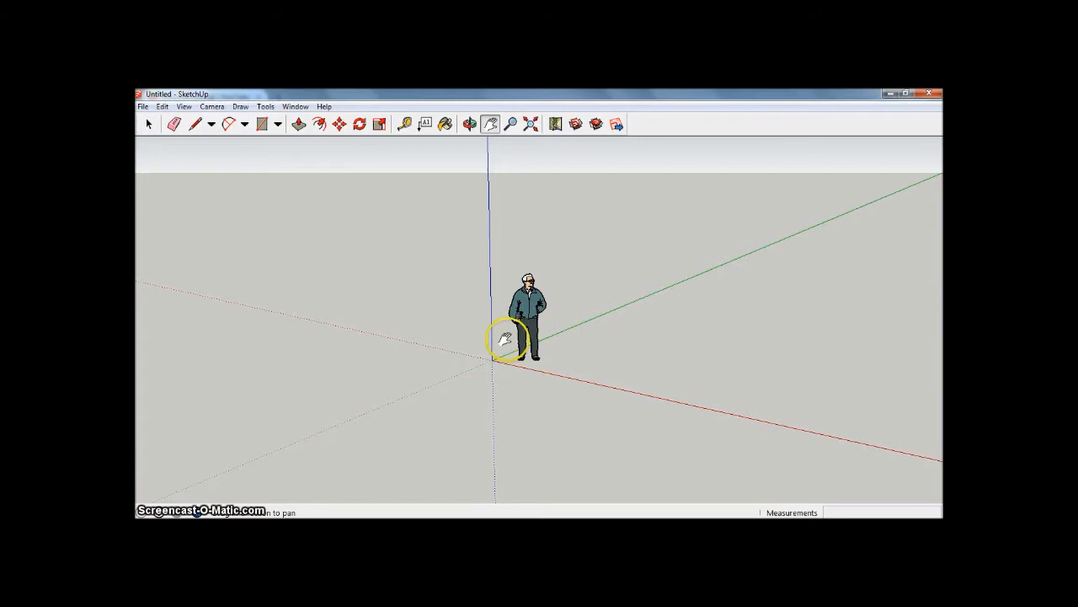
pyautogui.moveTo(715, 361)
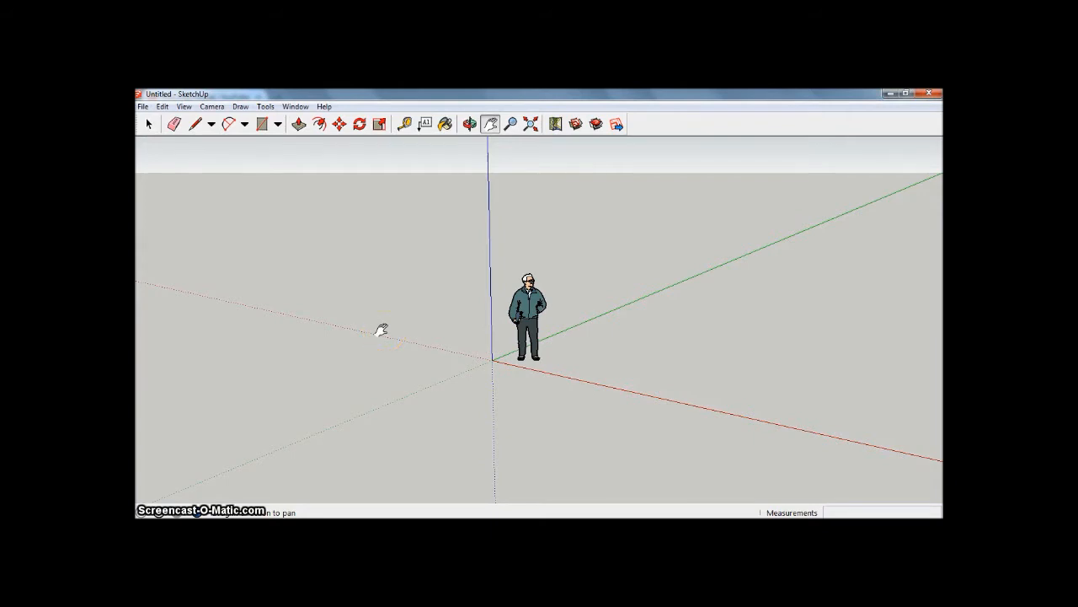
pyautogui.moveTo(502, 187)
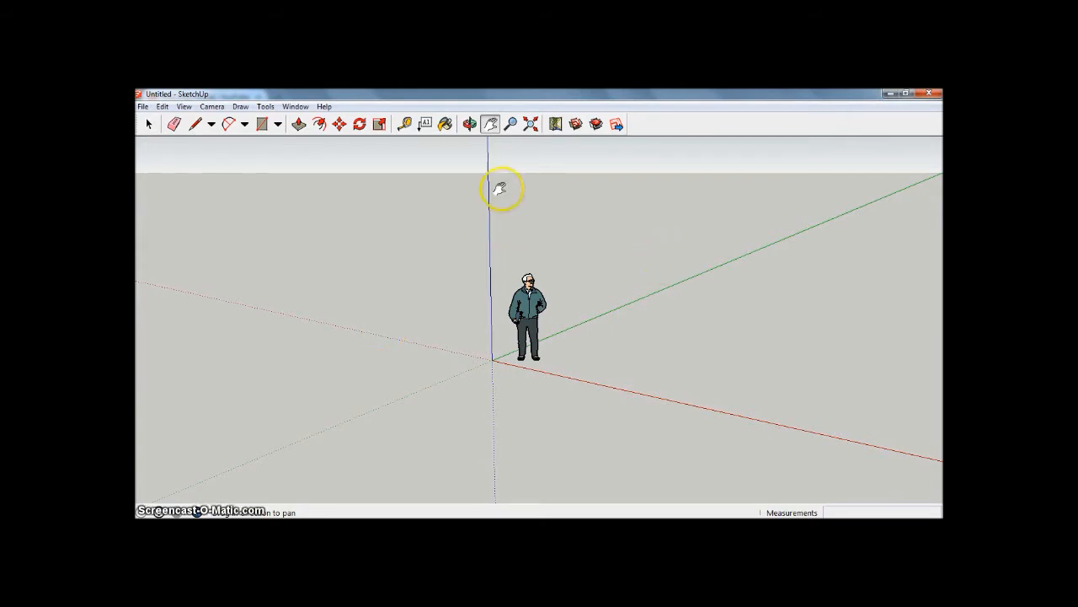
pyautogui.moveTo(602, 278)
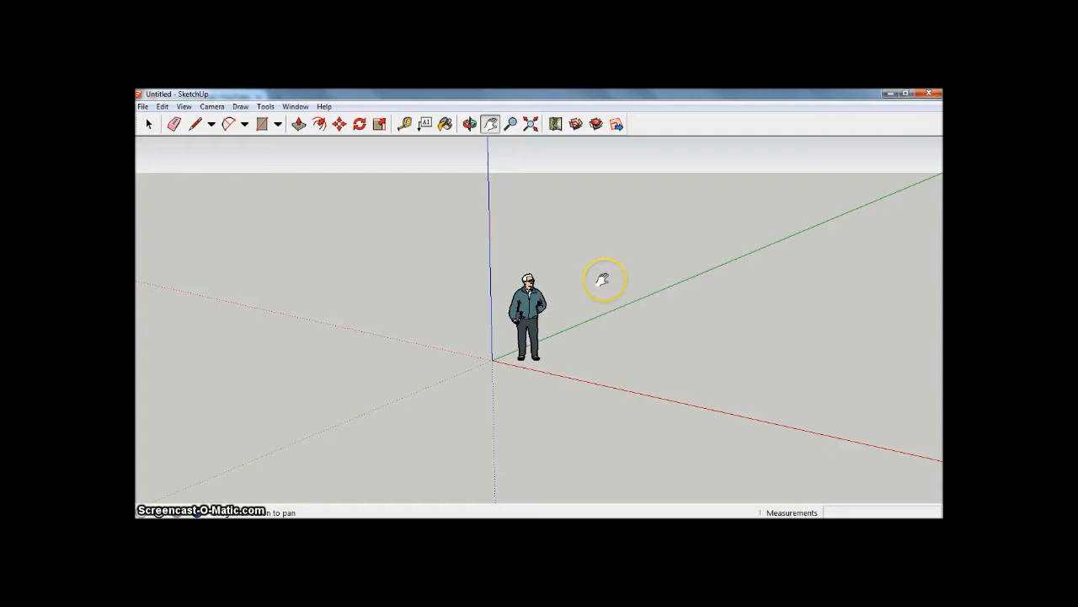
pyautogui.moveTo(489, 171)
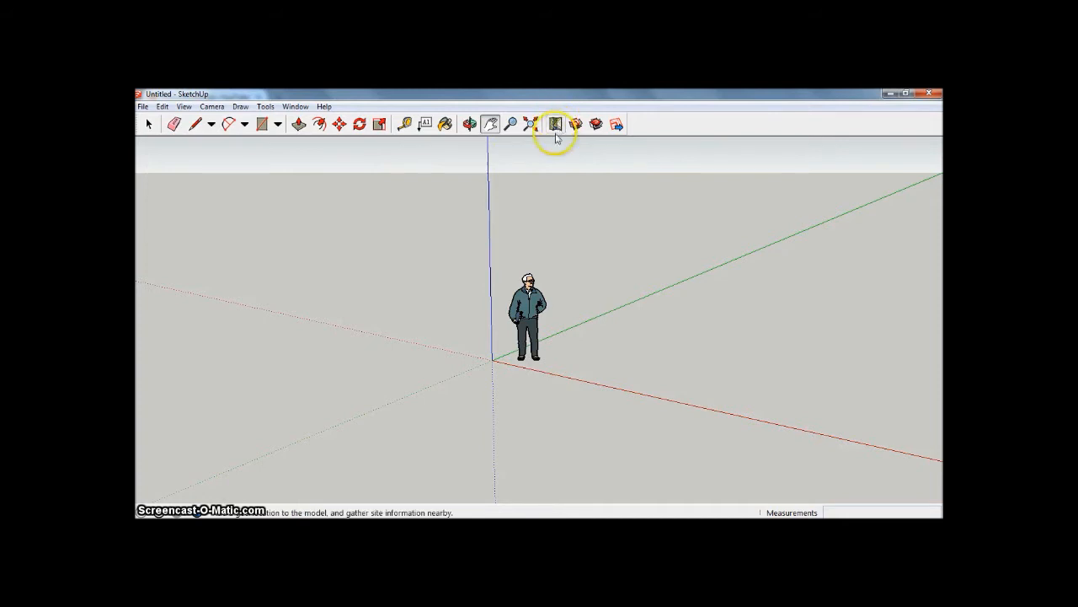
pyautogui.moveTo(556, 124)
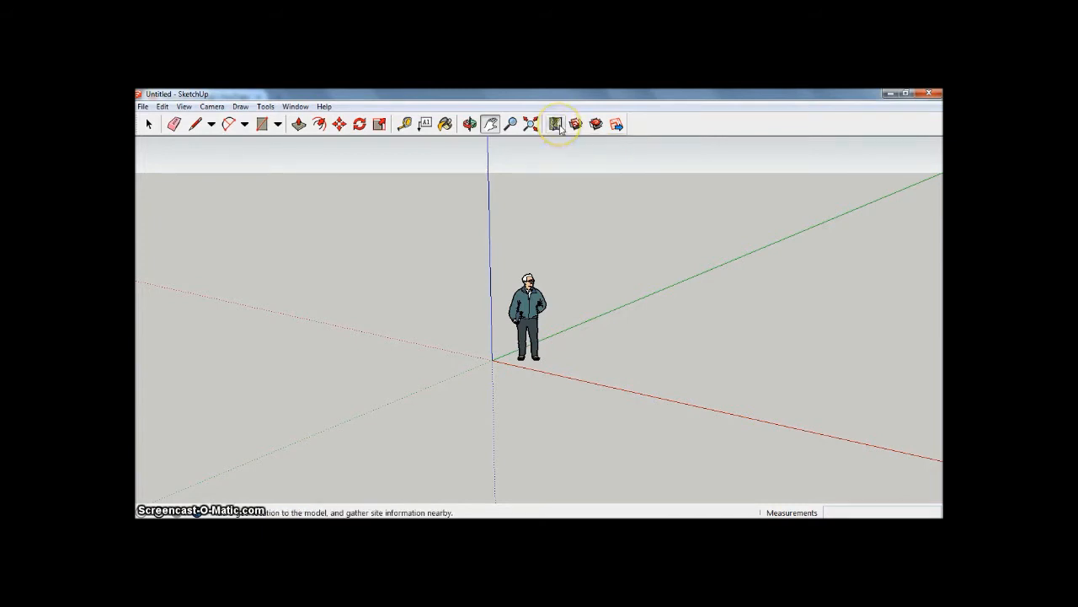
pyautogui.moveTo(555, 124)
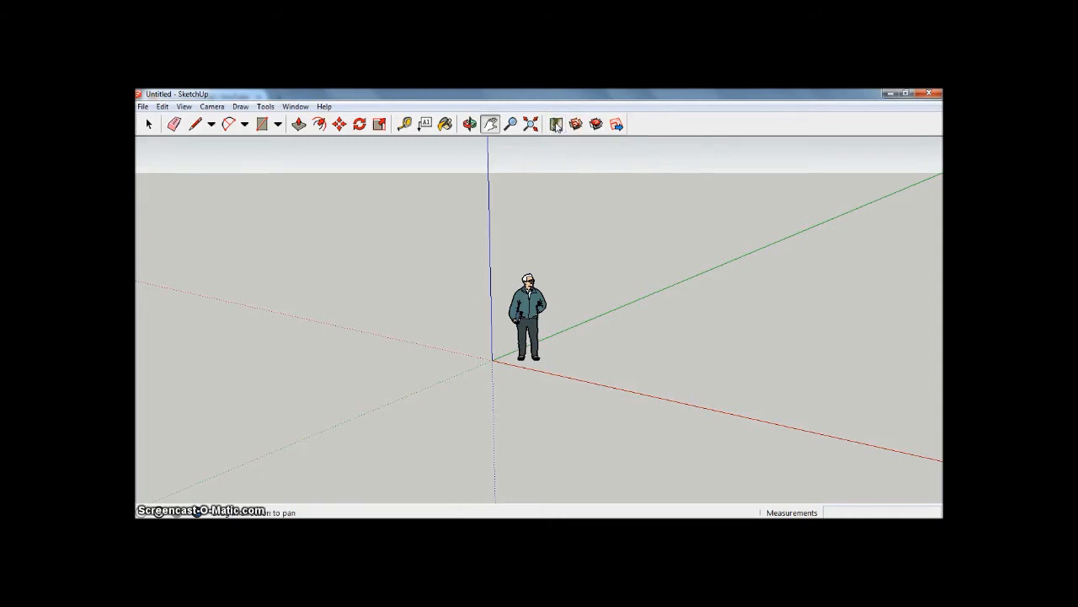
# Search the Add Location map for postcode LS5 3DS and zoom to the surrounding streets.
pyautogui.click(555, 124)
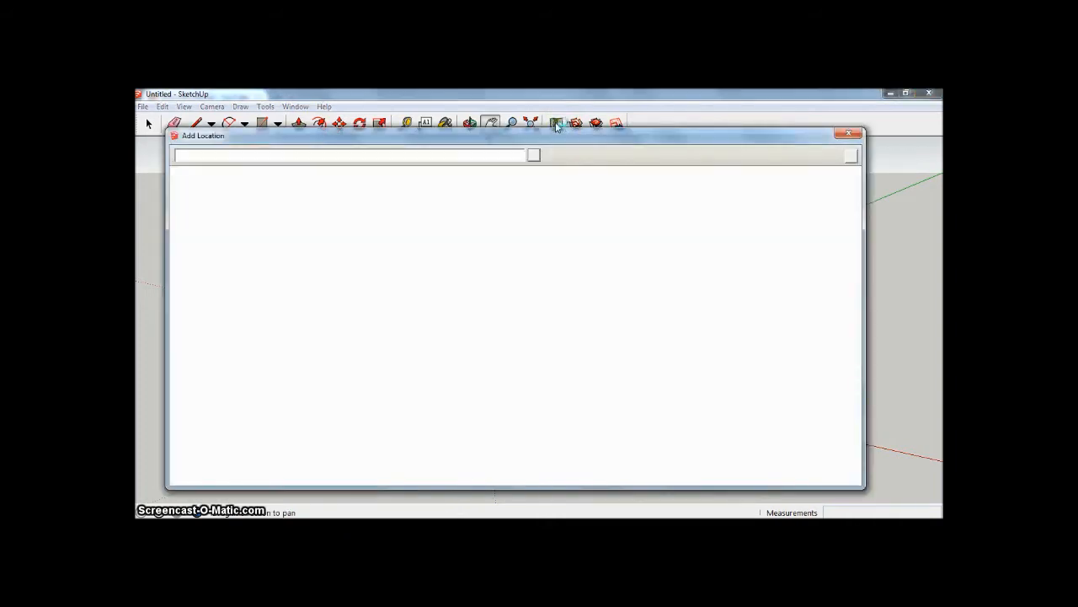
pyautogui.write('London')
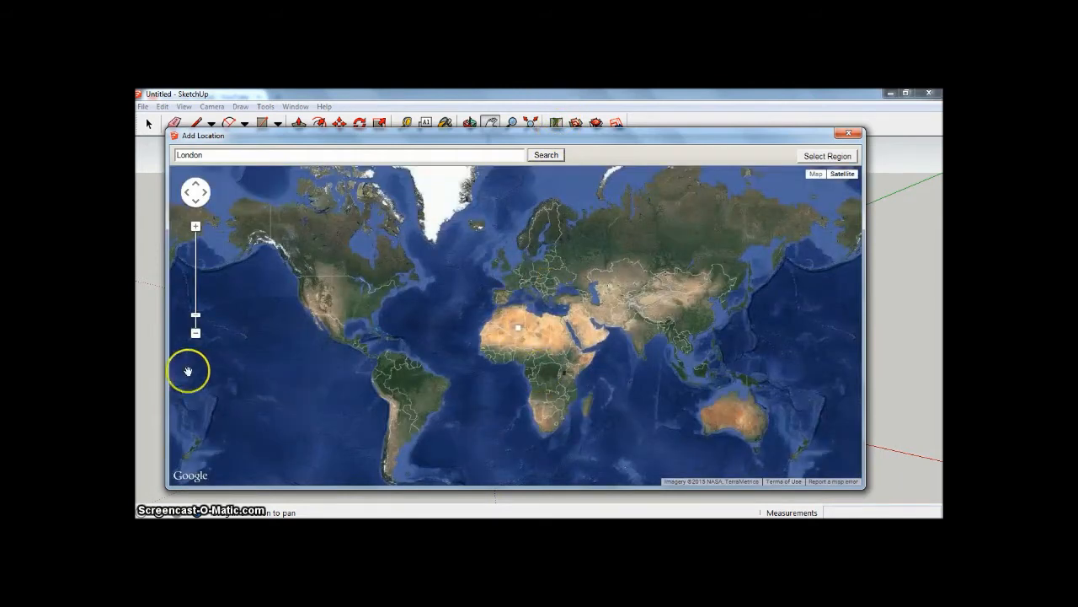
pyautogui.moveTo(212, 477)
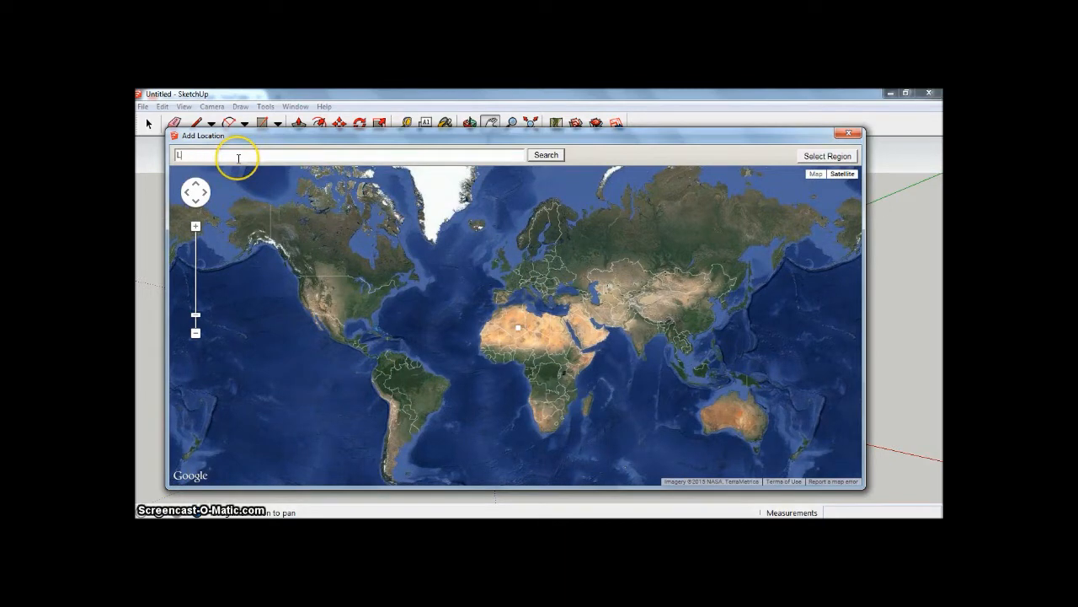
pyautogui.write('S')
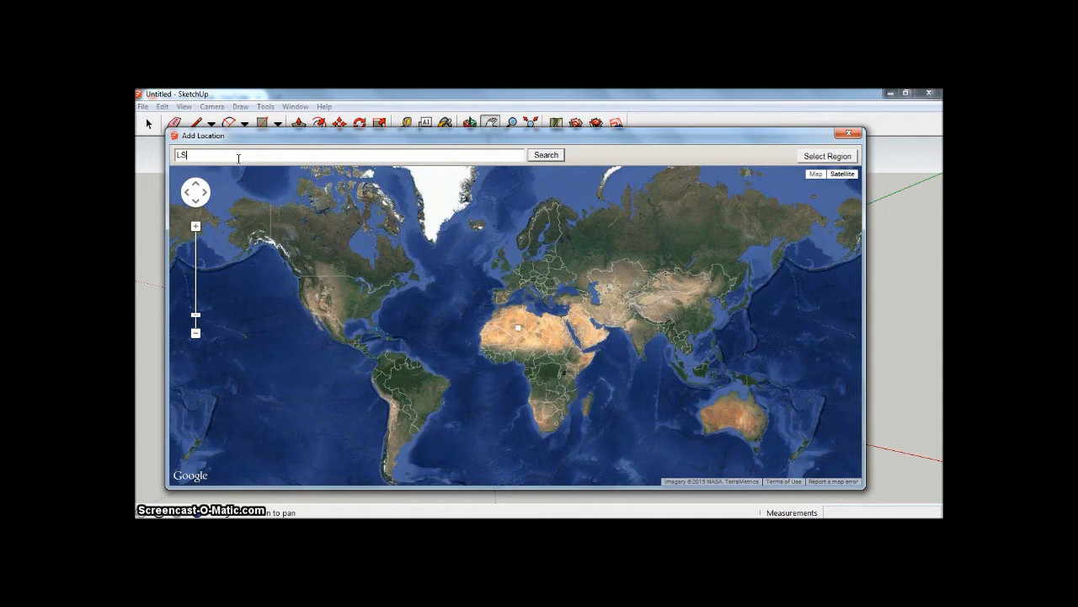
pyautogui.write('5')
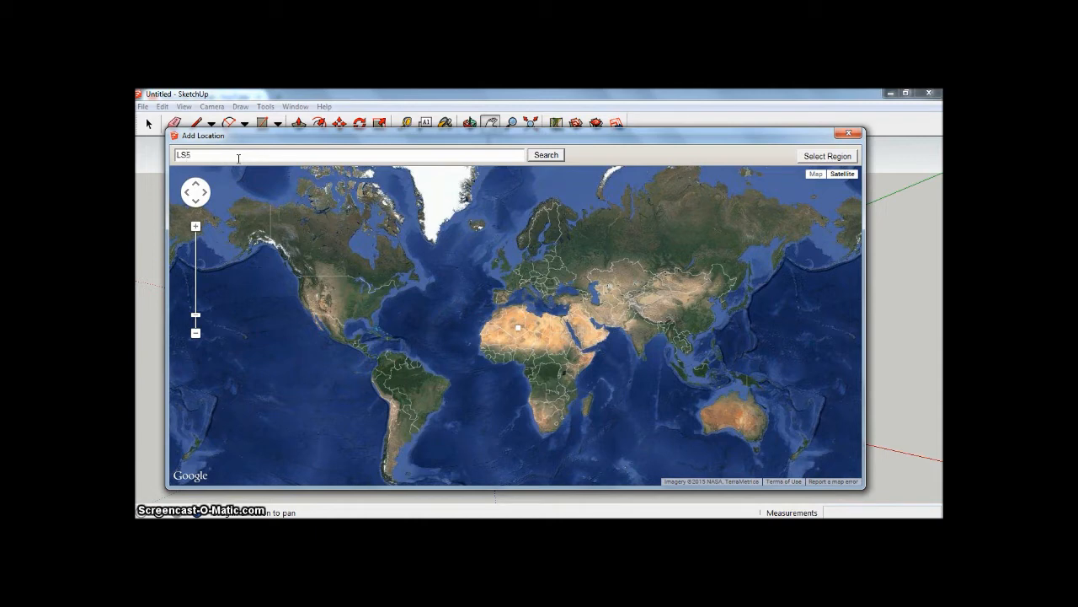
pyautogui.write('3DS')
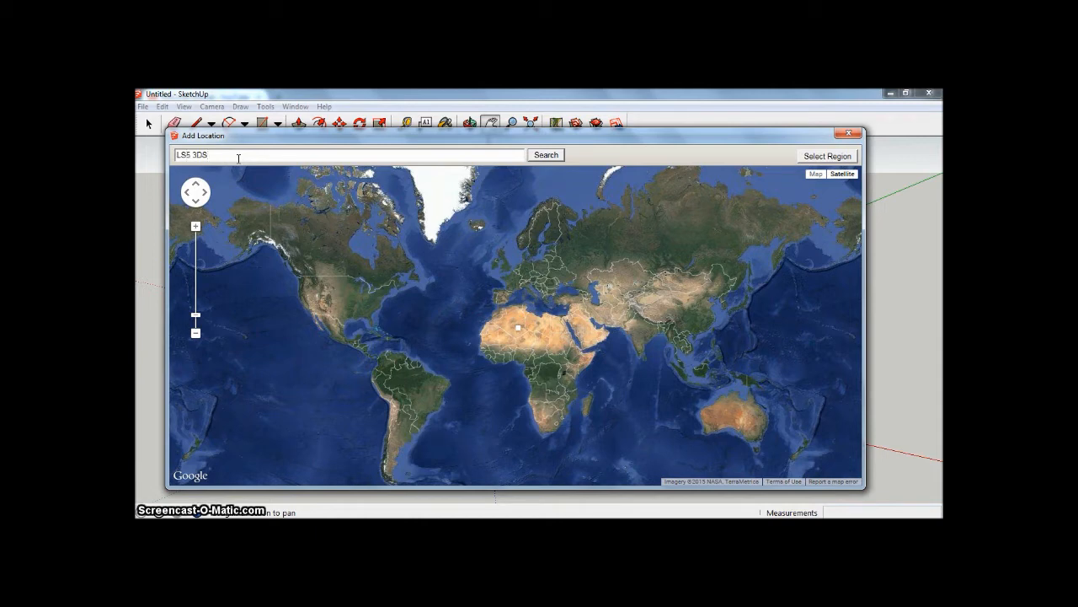
pyautogui.click(545, 154)
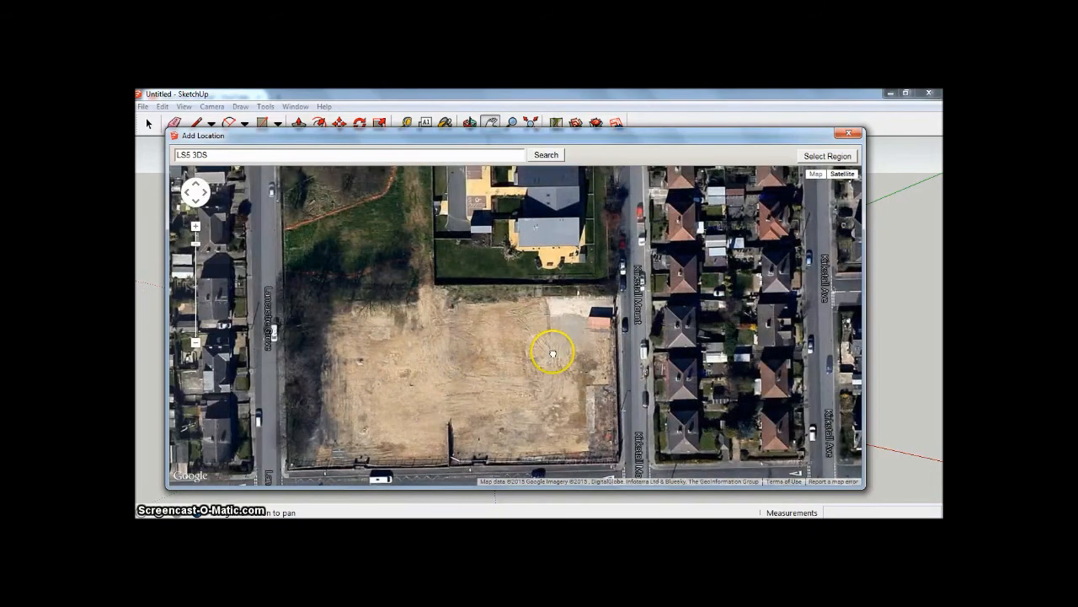
pyautogui.click(196, 347)
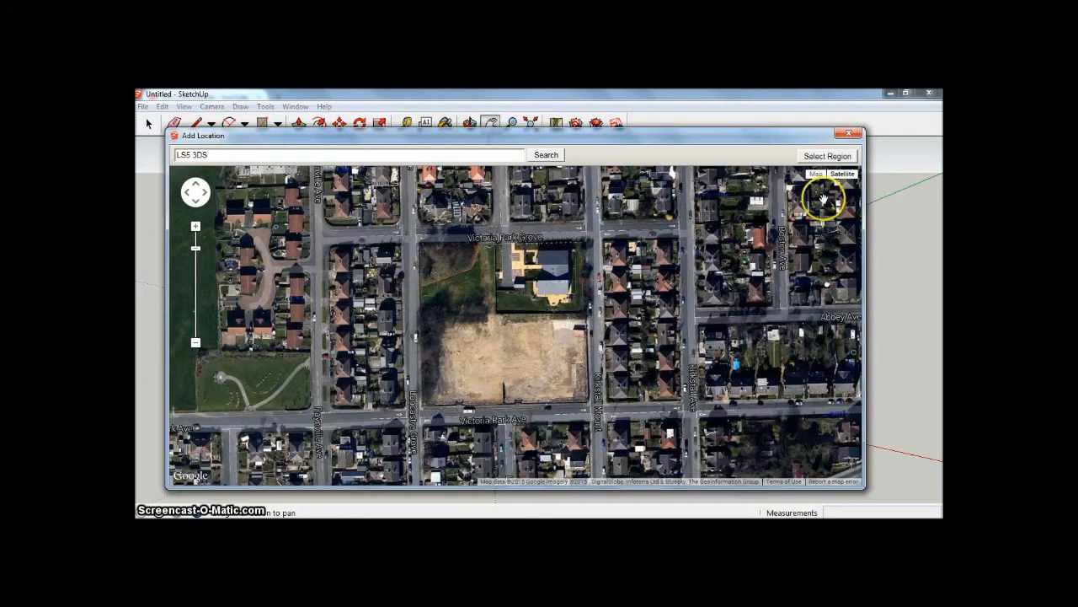
pyautogui.moveTo(830, 156)
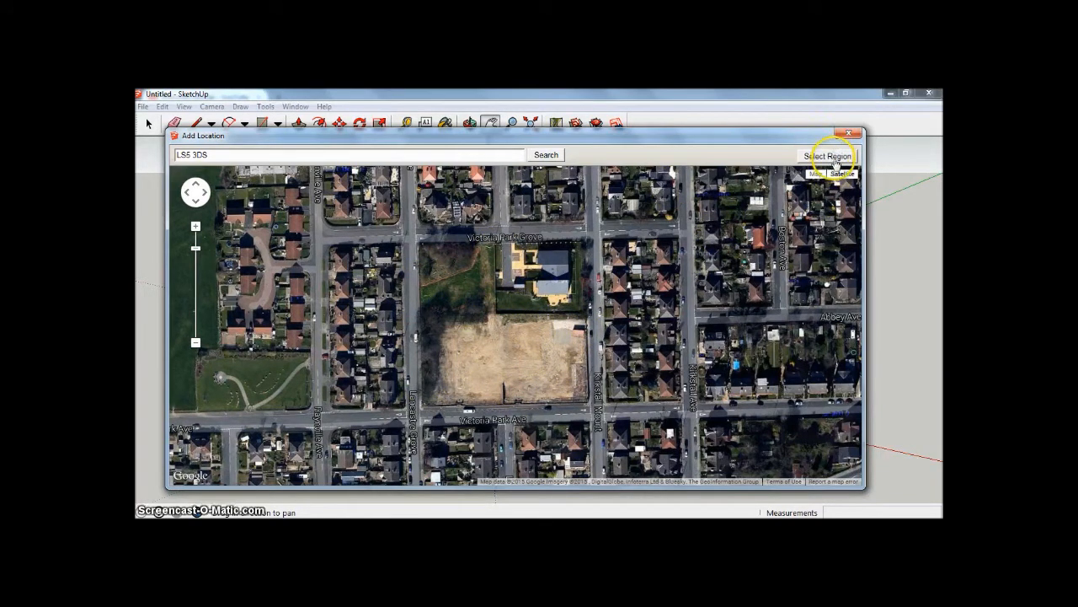
# Crop the capture area tightly around the empty plot and import the aerial imagery.
pyautogui.click(828, 155)
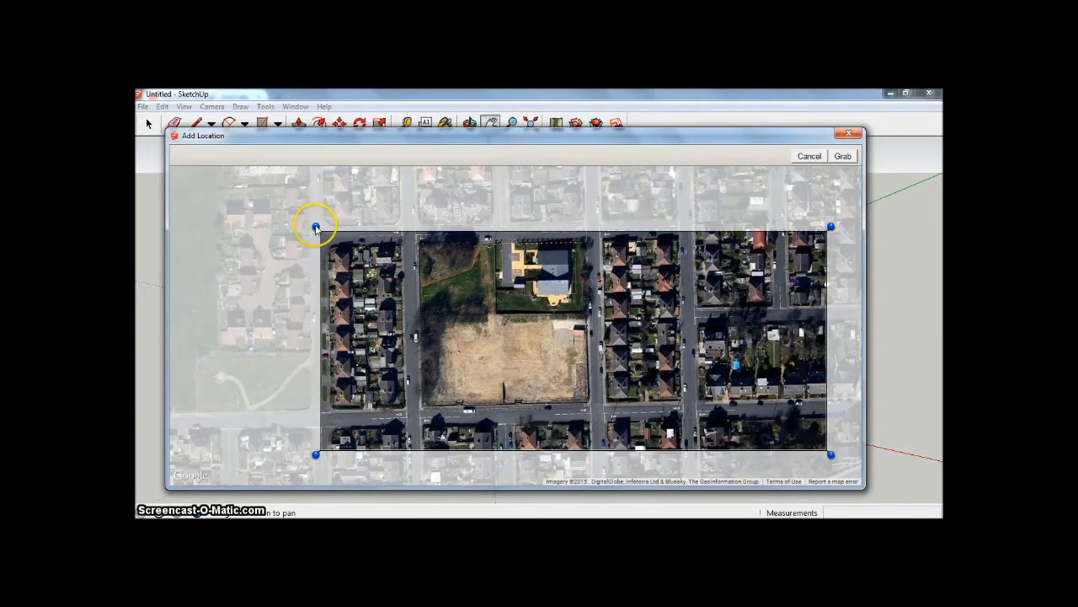
pyautogui.moveTo(316, 227); pyautogui.dragTo(360, 202)
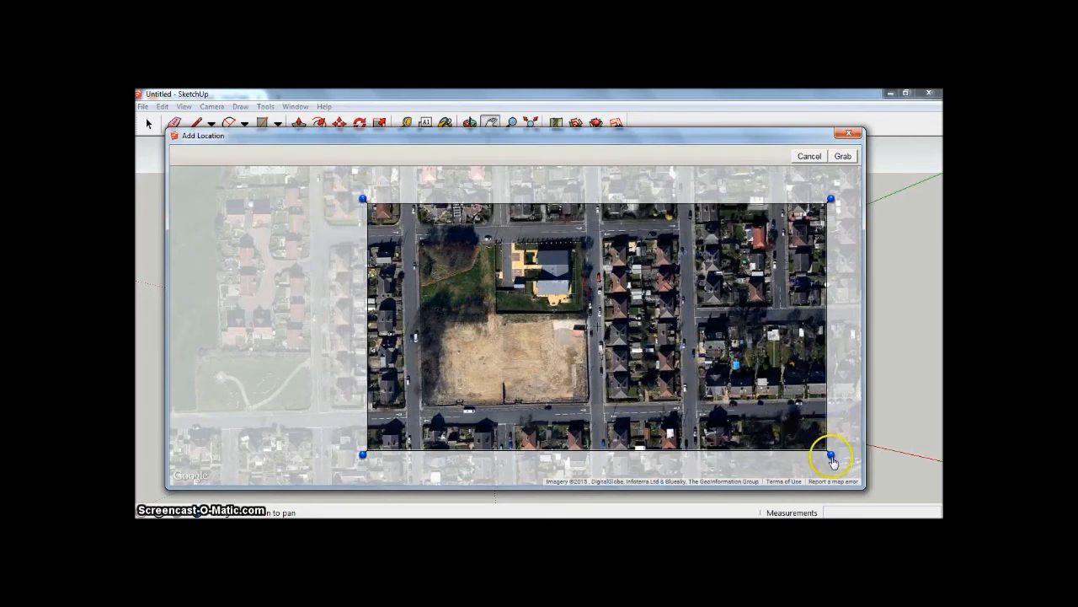
pyautogui.moveTo(833, 455); pyautogui.dragTo(638, 447)
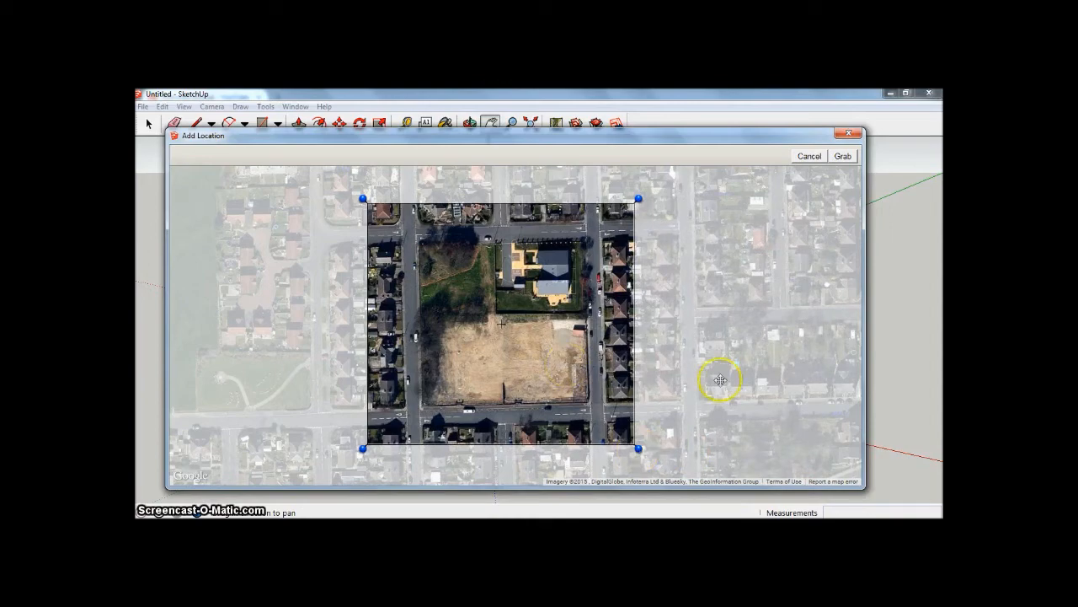
pyautogui.click(842, 156)
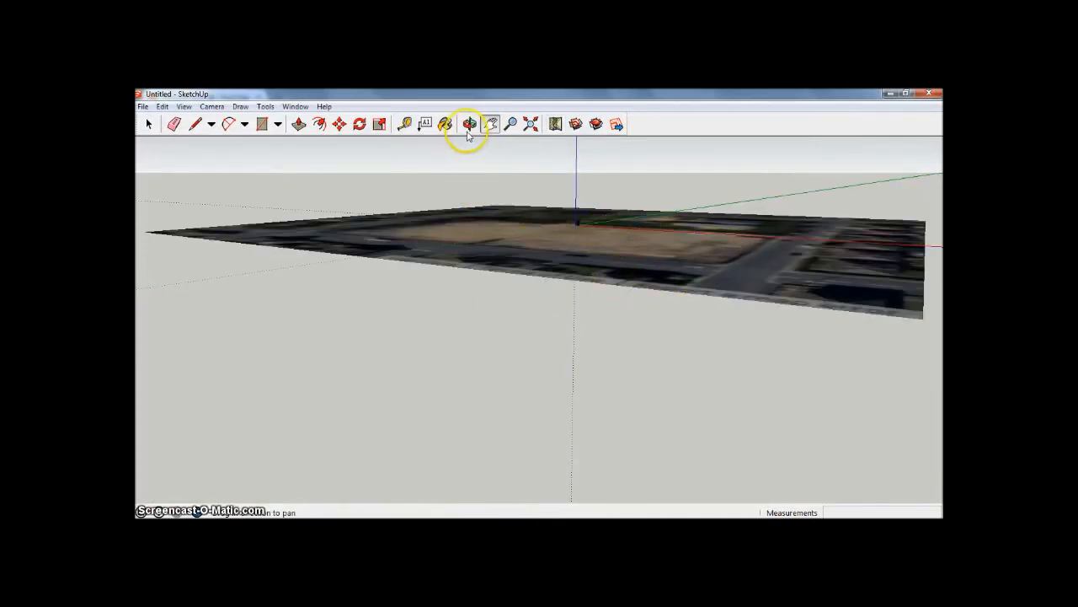
# Orbit the view down to look over the empty plot near the origin.
pyautogui.click(469, 124)
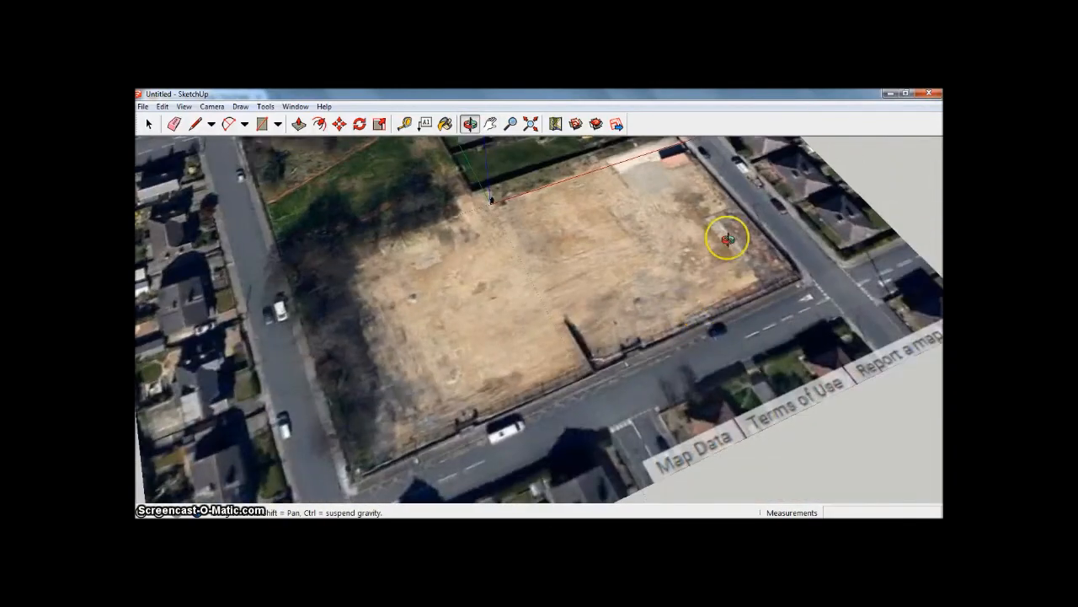
pyautogui.moveTo(729, 238); pyautogui.dragTo(531, 246)
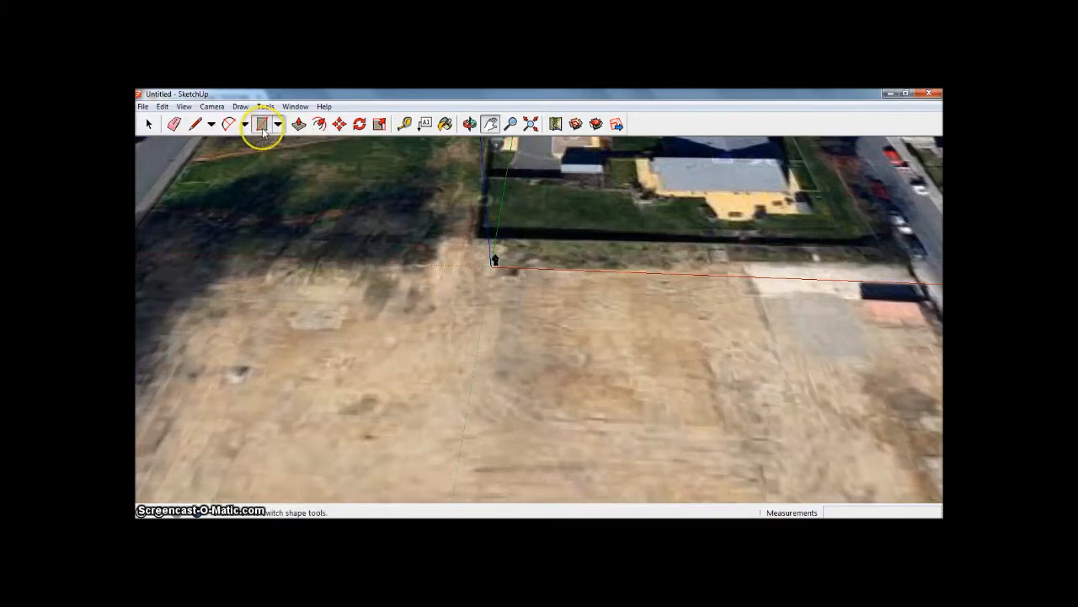
# Pick the Rectangle tool and place a first corner near the origin.
pyautogui.click(265, 125)
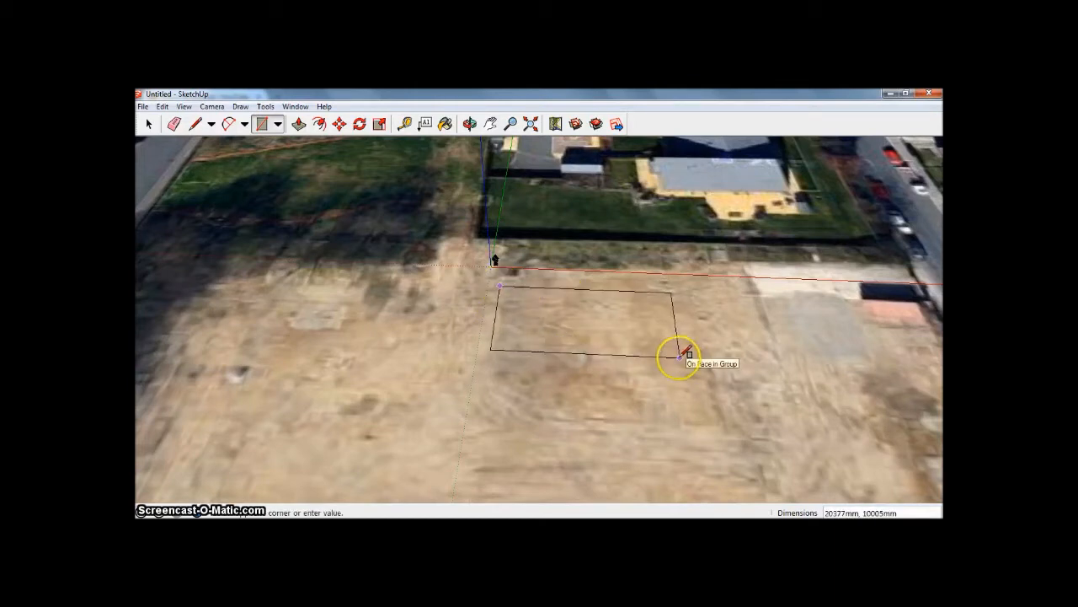
pyautogui.click(682, 352)
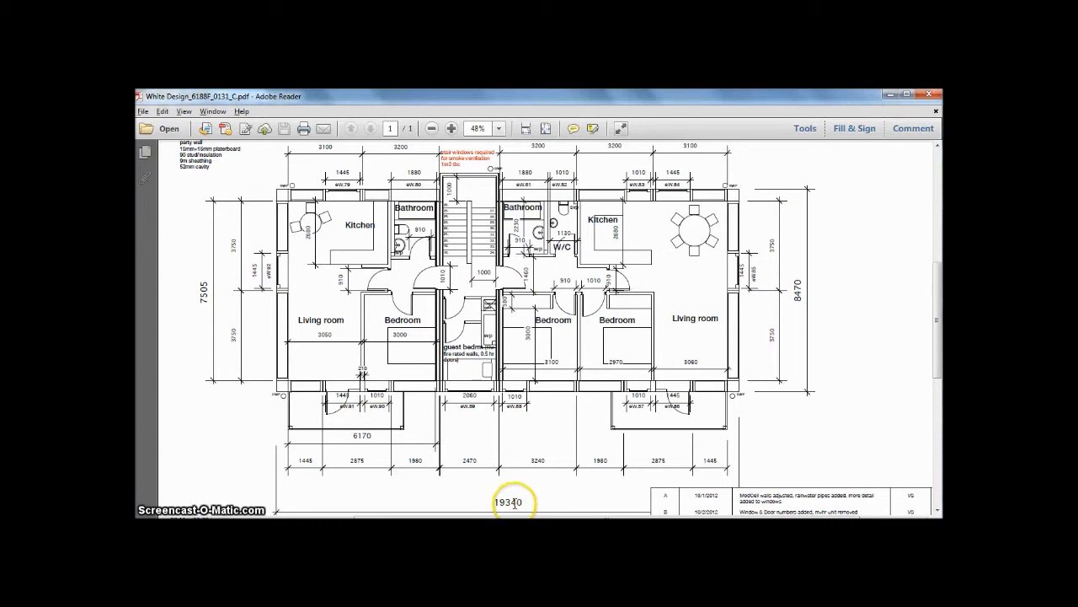
pyautogui.moveTo(809, 211)
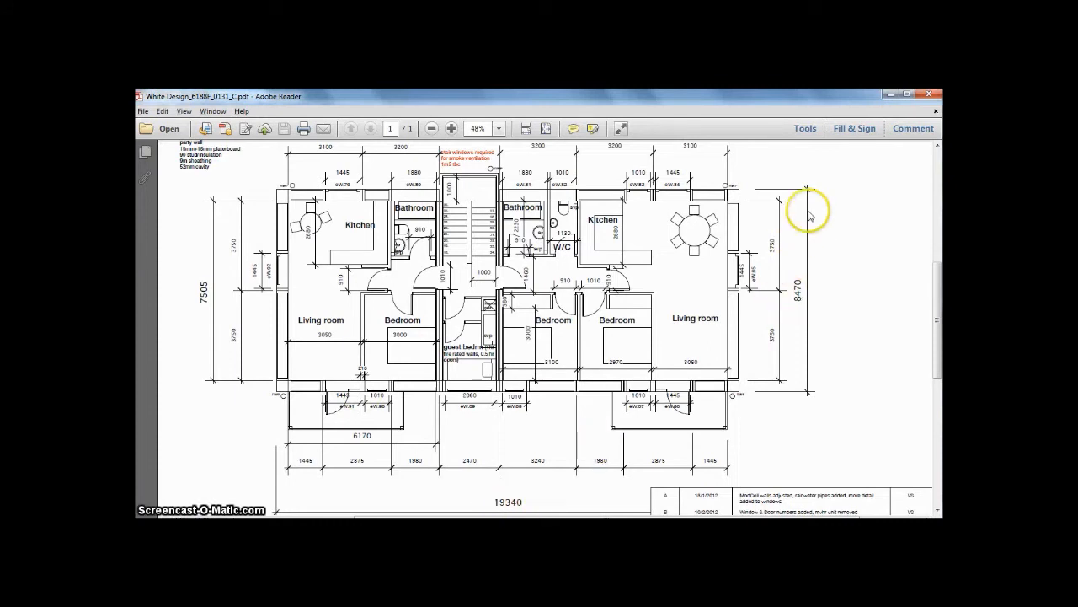
pyautogui.moveTo(798, 301)
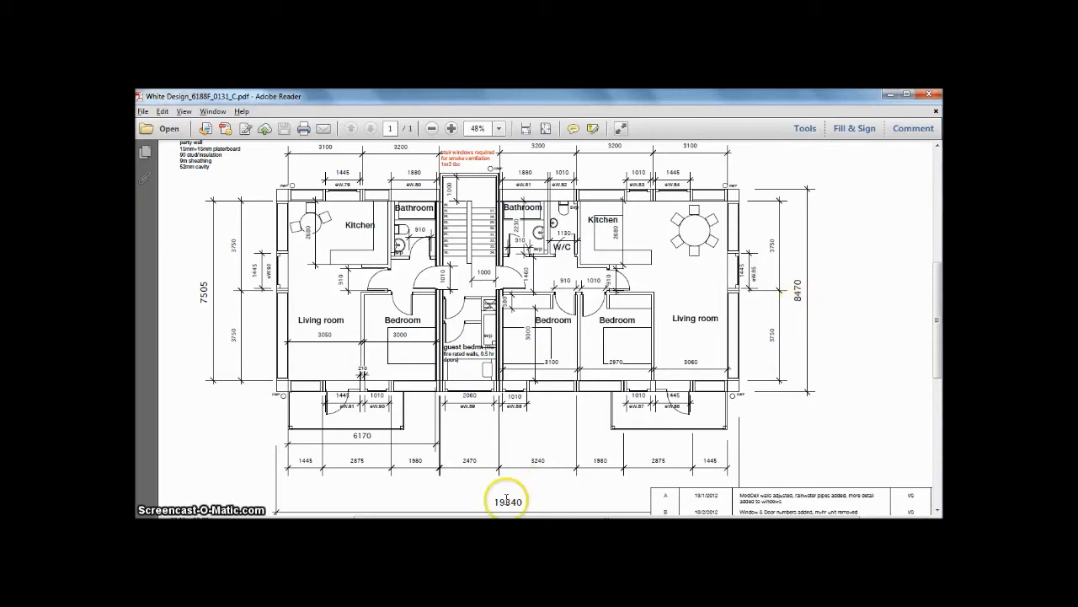
pyautogui.moveTo(559, 504)
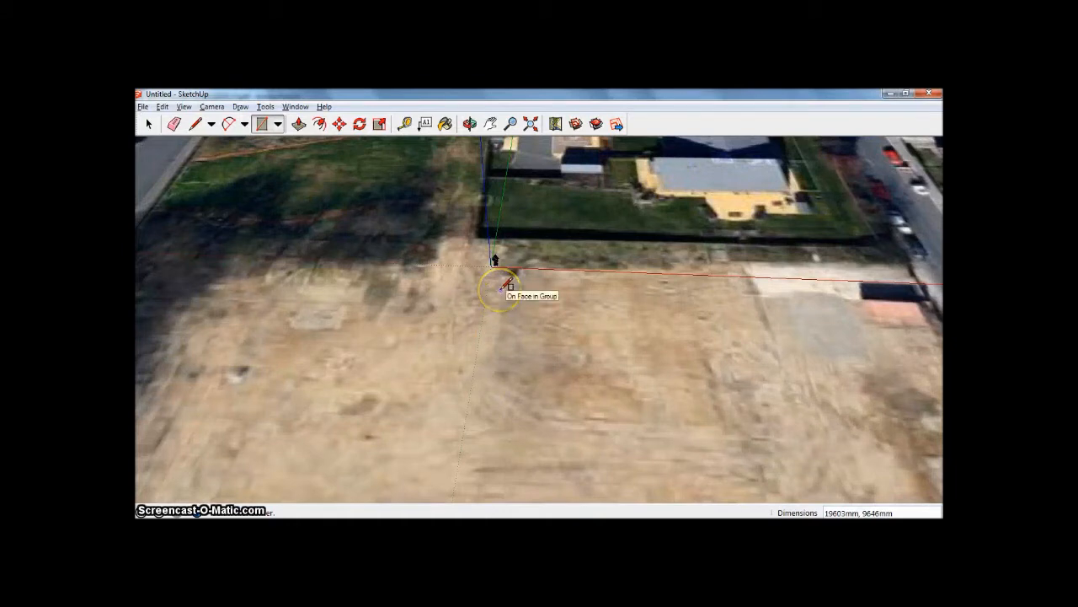
# Draw the 20000 by 8500 mm rectangular footprint starting at the origin.
pyautogui.moveTo(500, 289); pyautogui.dragTo(683, 332)
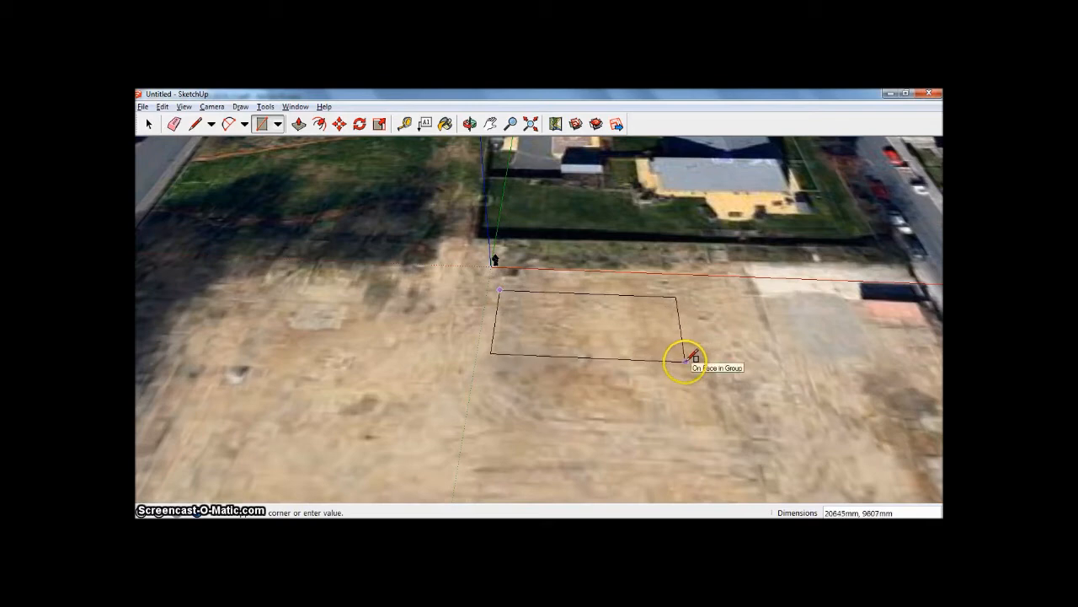
pyautogui.moveTo(671, 353)
pyautogui.write('2')
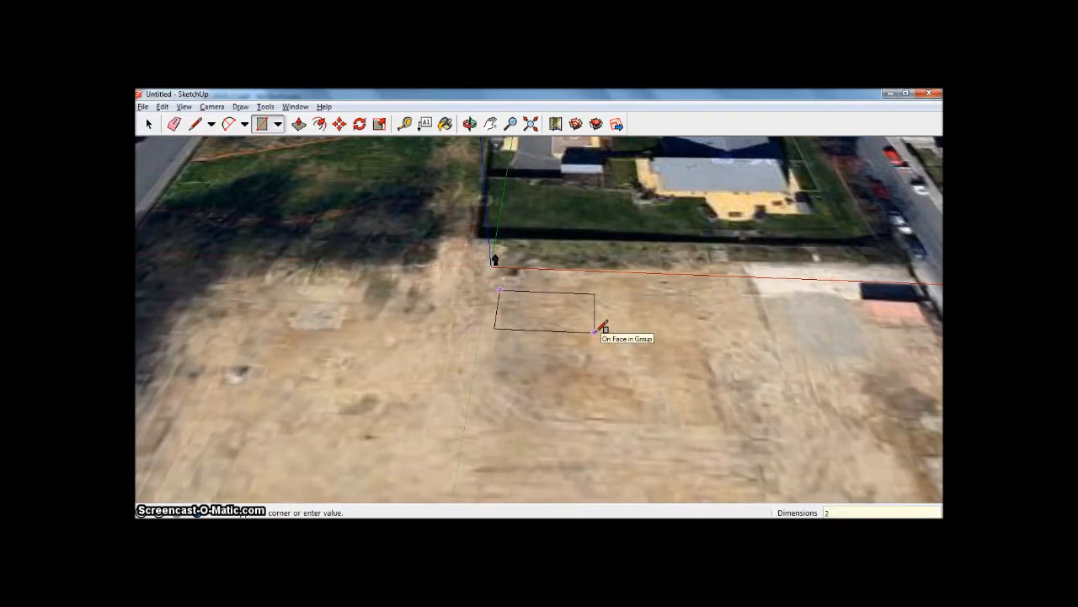
pyautogui.write('0')
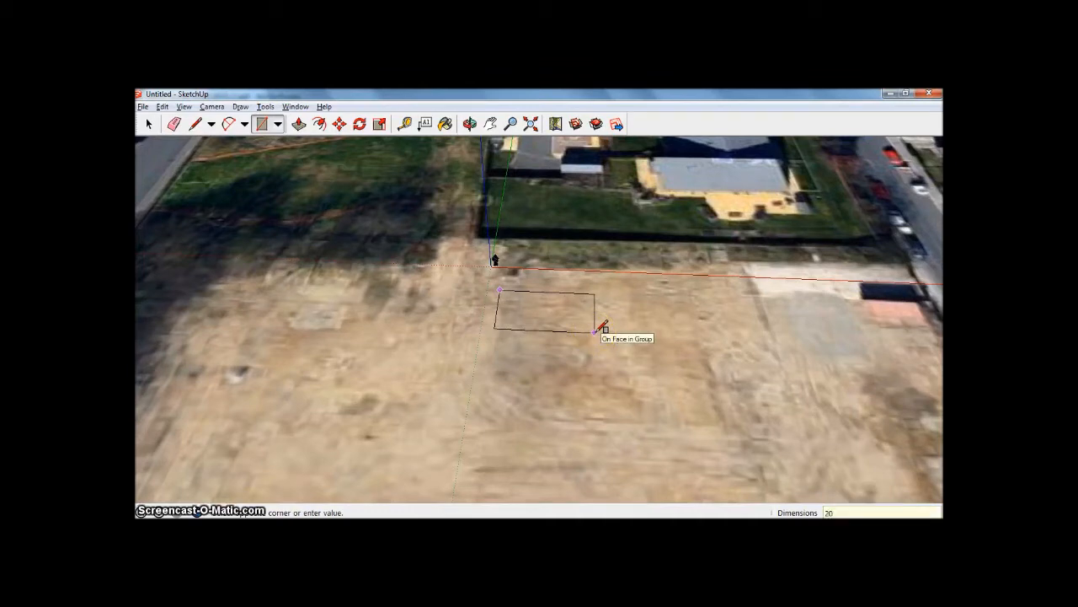
pyautogui.write('20000, 8500')
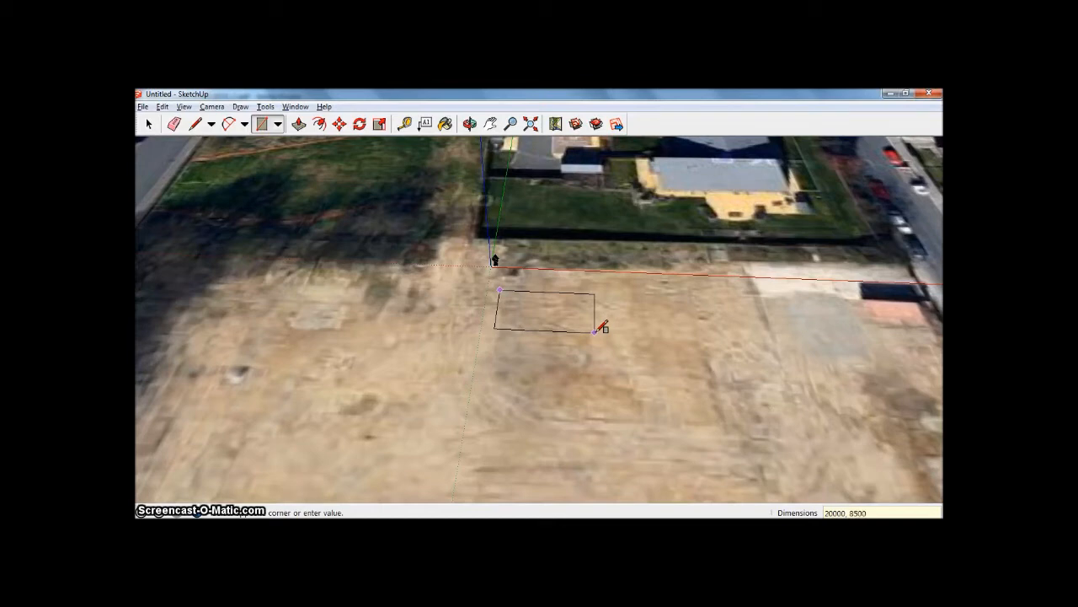
pyautogui.click(599, 330)
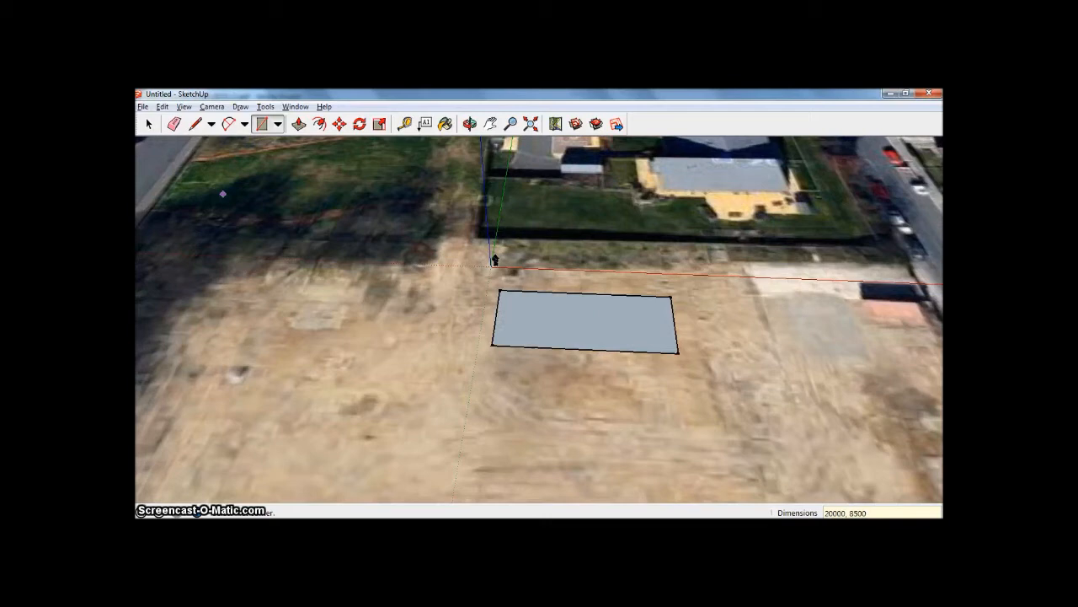
# Push/Pull the footprint up into a solid block at a typed height.
pyautogui.click(299, 124)
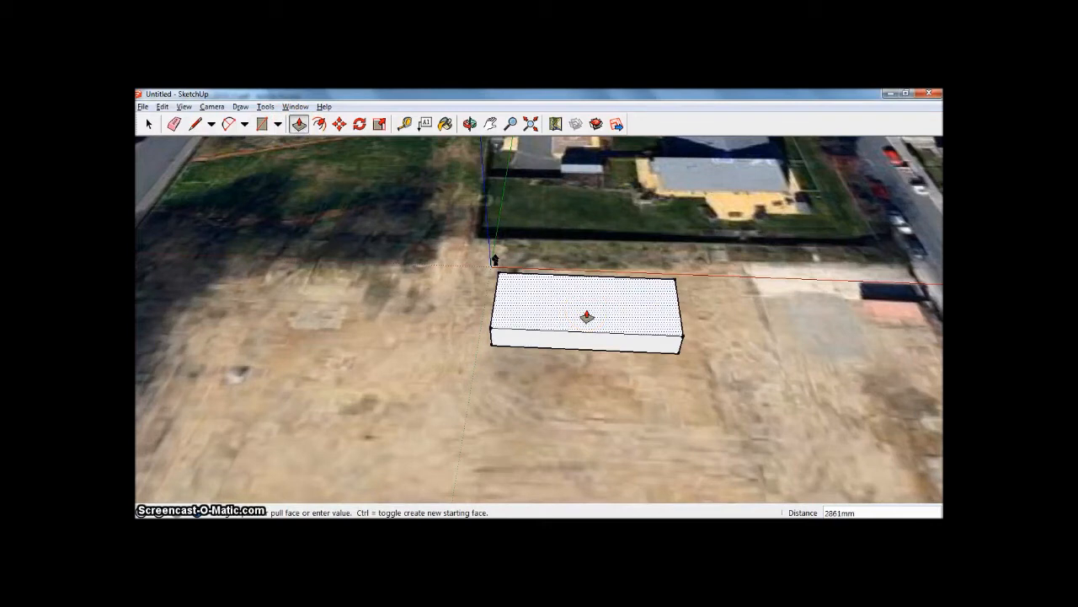
pyautogui.write('85')
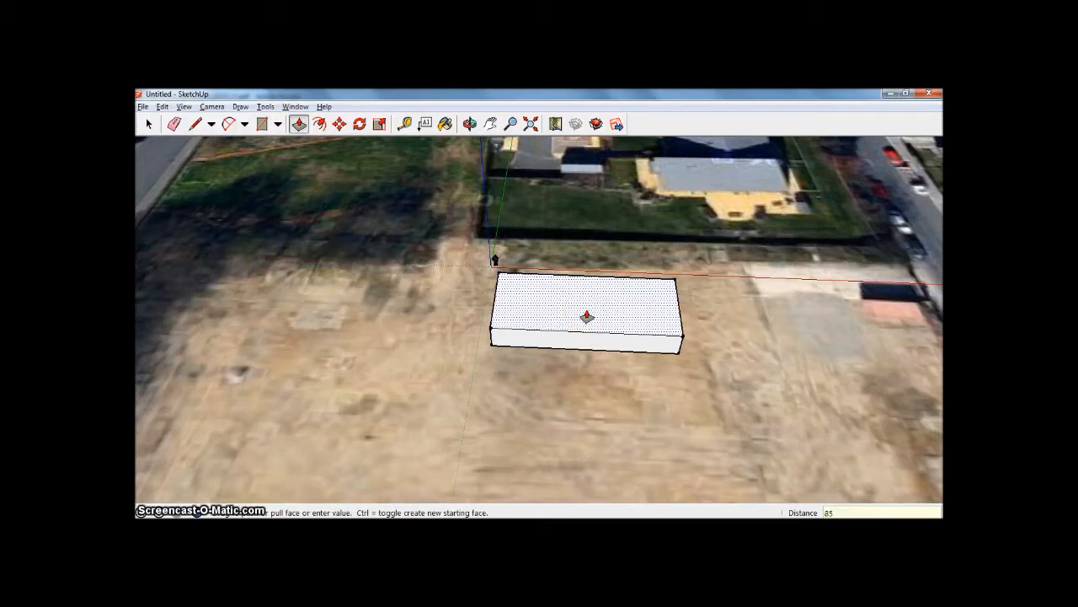
pyautogui.write('8500')
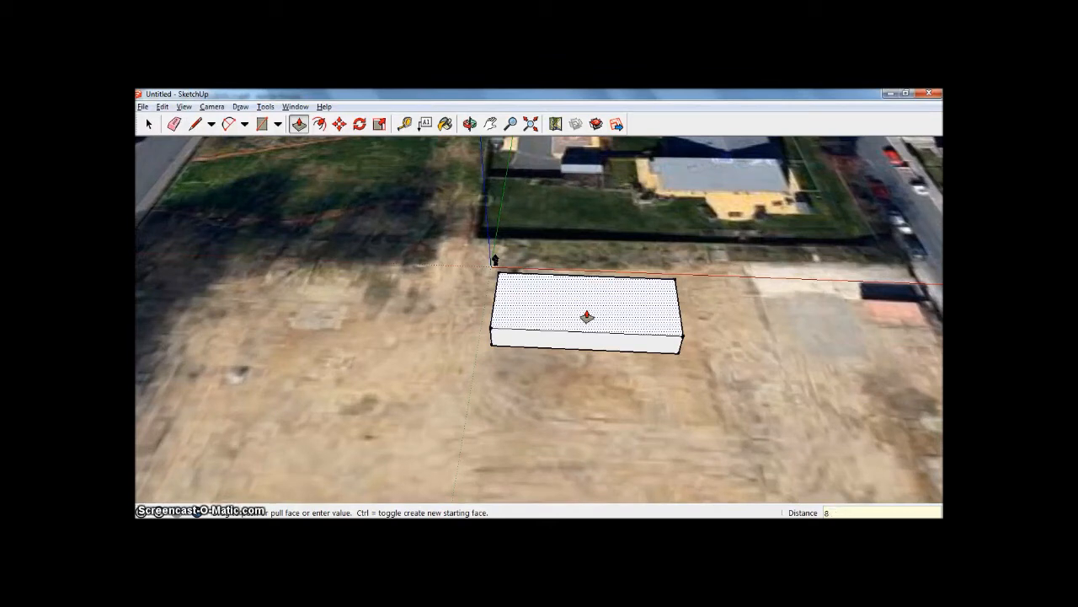
pyautogui.write('5')
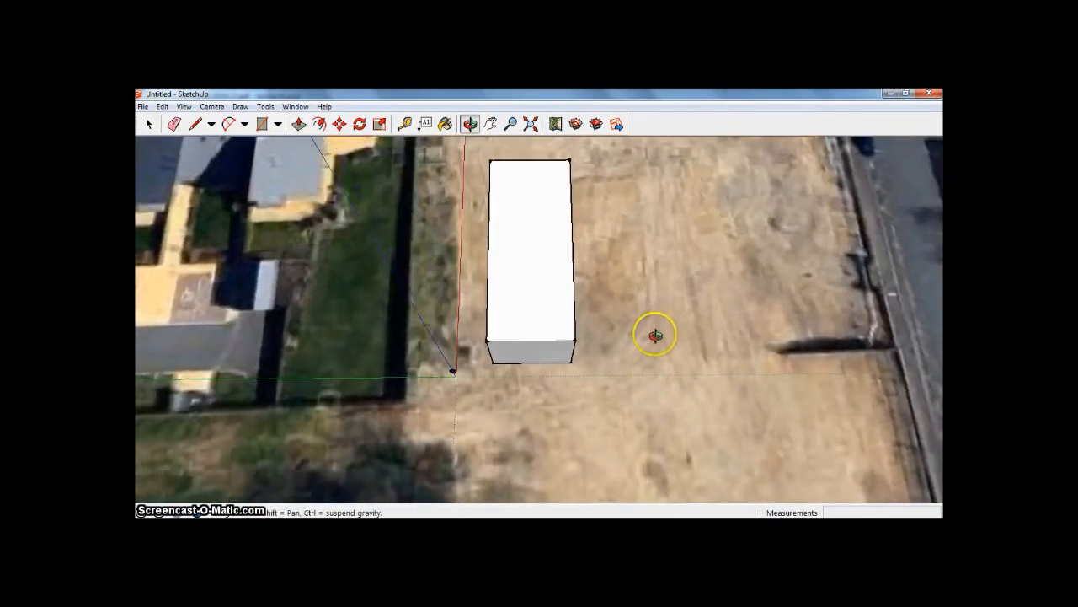
# Select the whole first block and pan the view across the site.
pyautogui.click(148, 124)
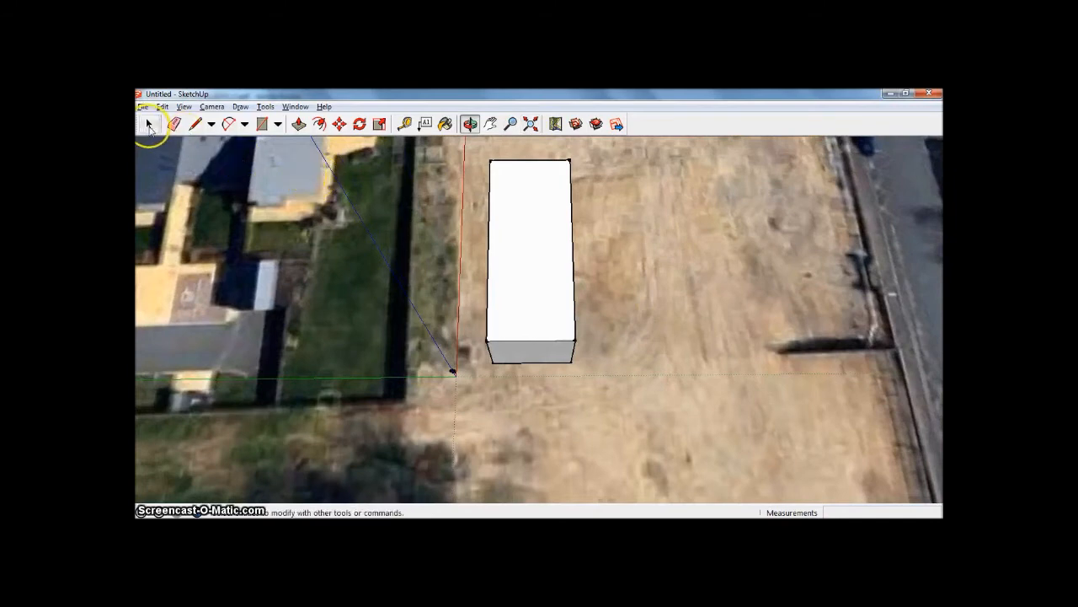
pyautogui.click(149, 124)
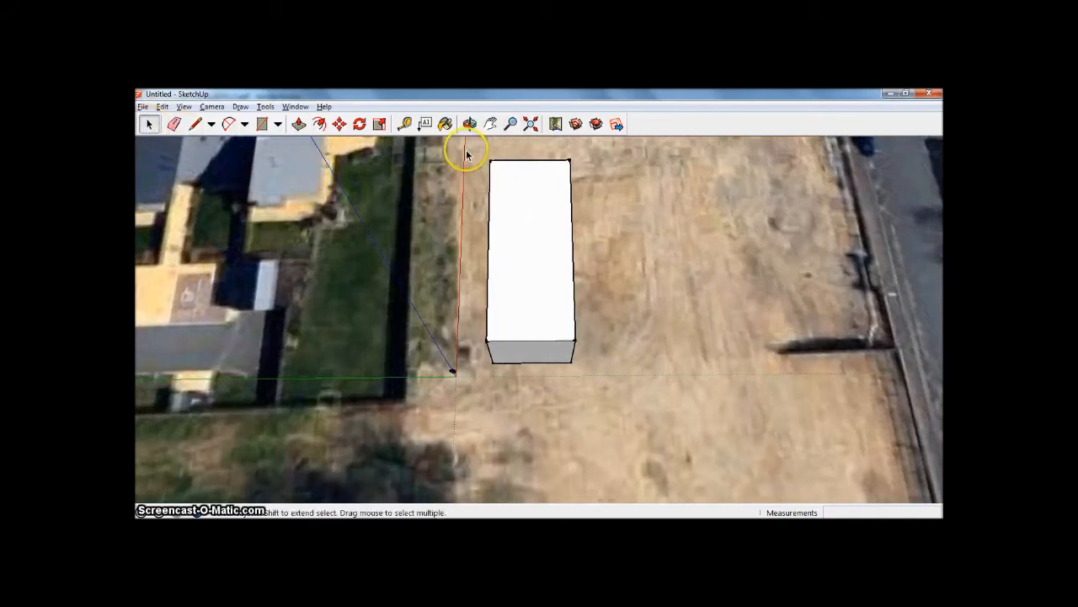
pyautogui.moveTo(467, 154); pyautogui.dragTo(653, 391)
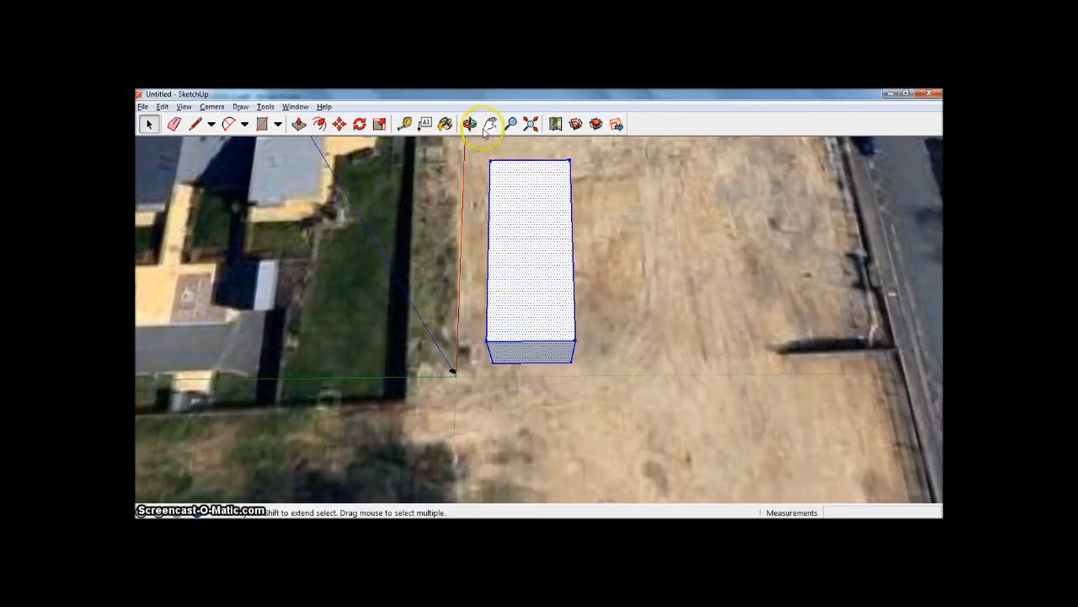
pyautogui.moveTo(656, 417)
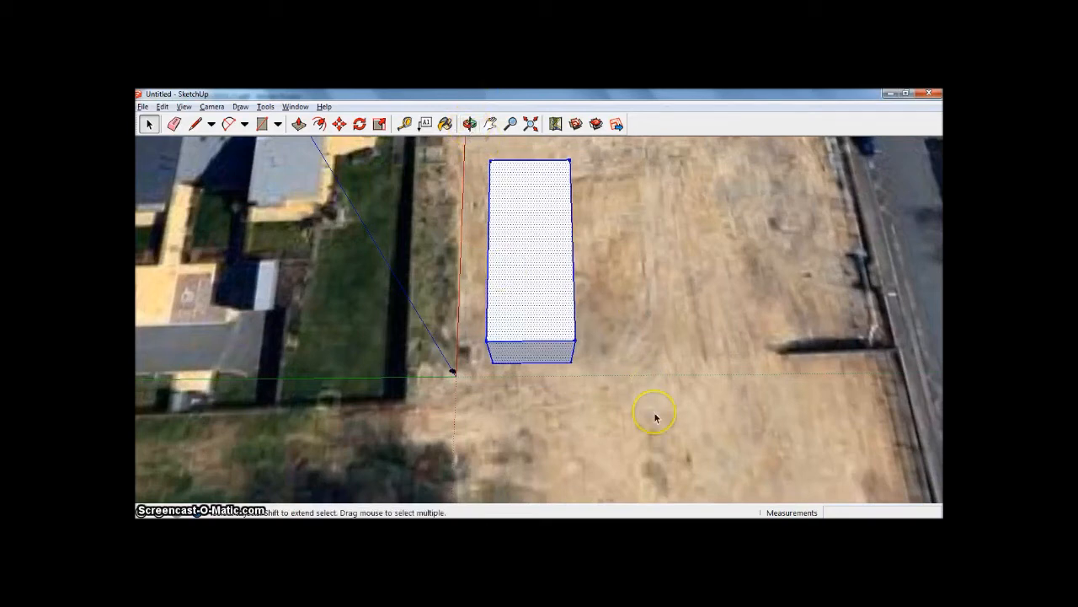
pyautogui.moveTo(499, 125)
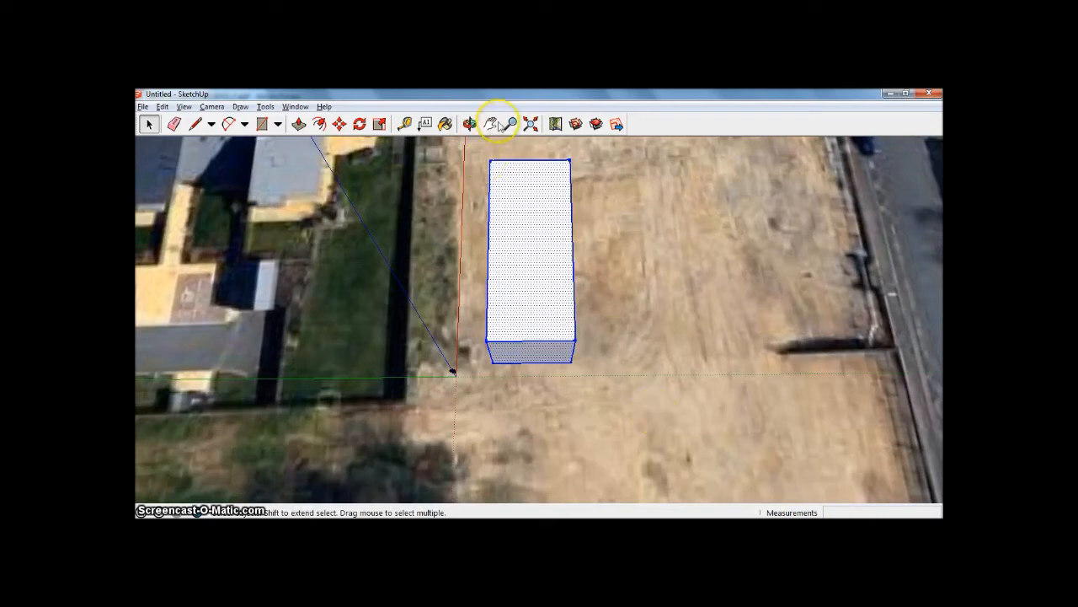
pyautogui.moveTo(470, 123)
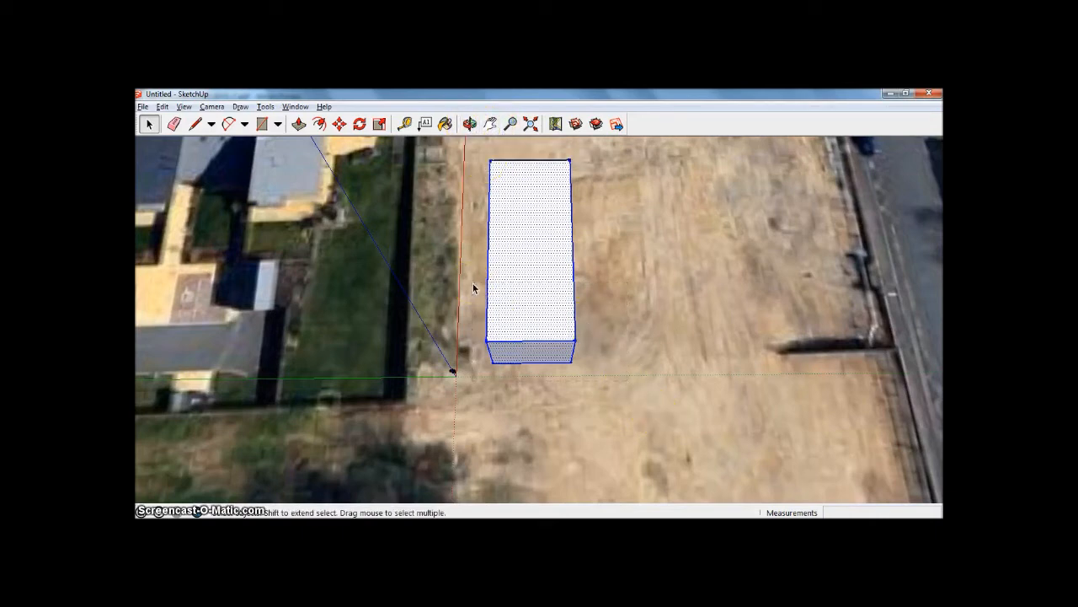
pyautogui.click(470, 124)
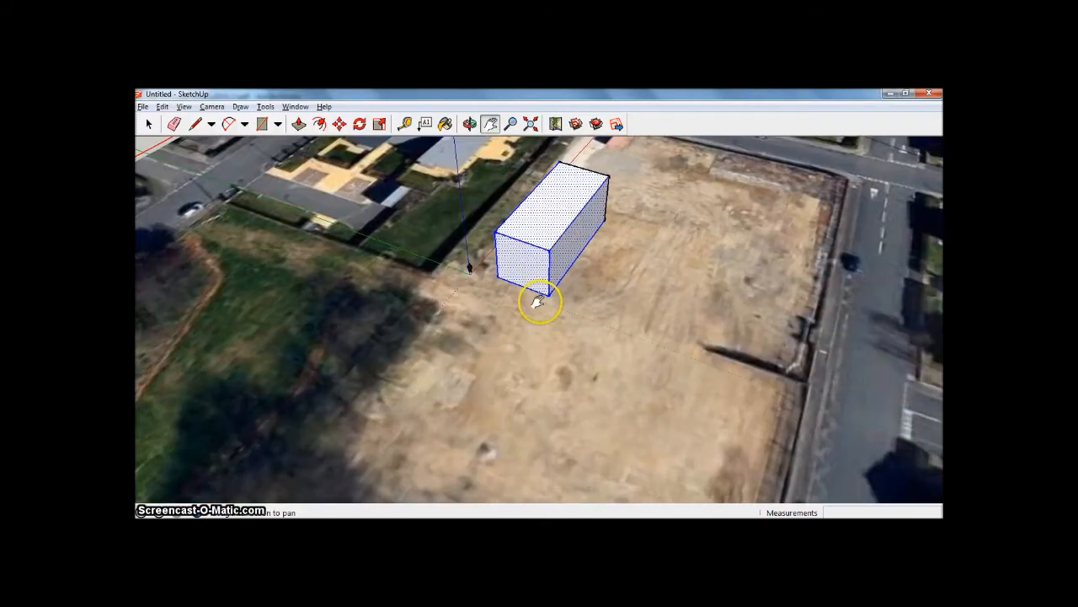
pyautogui.moveTo(539, 304); pyautogui.dragTo(546, 352)
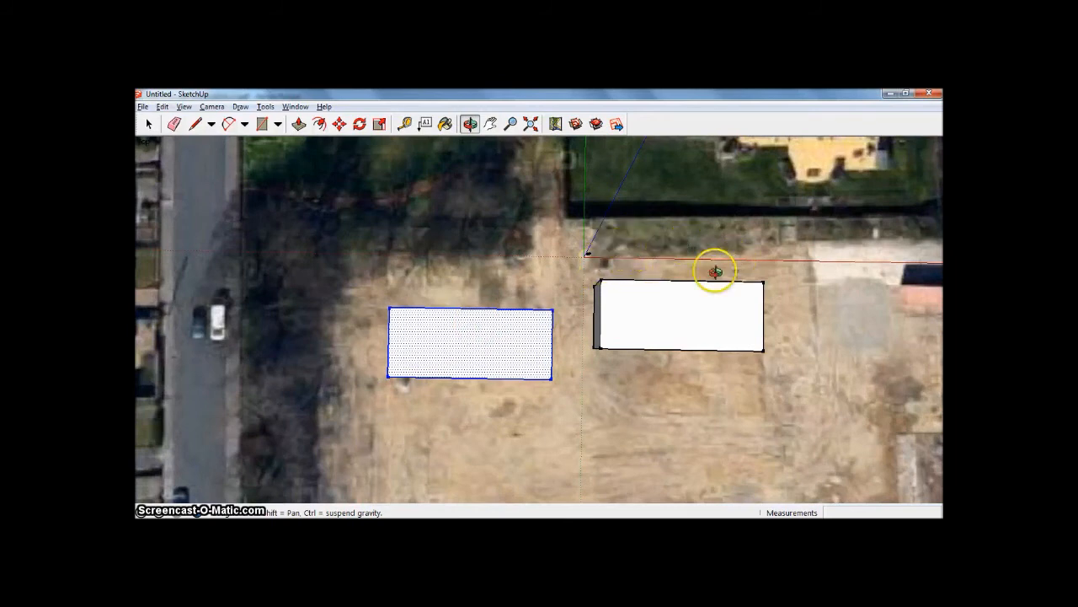
pyautogui.moveTo(501, 268)
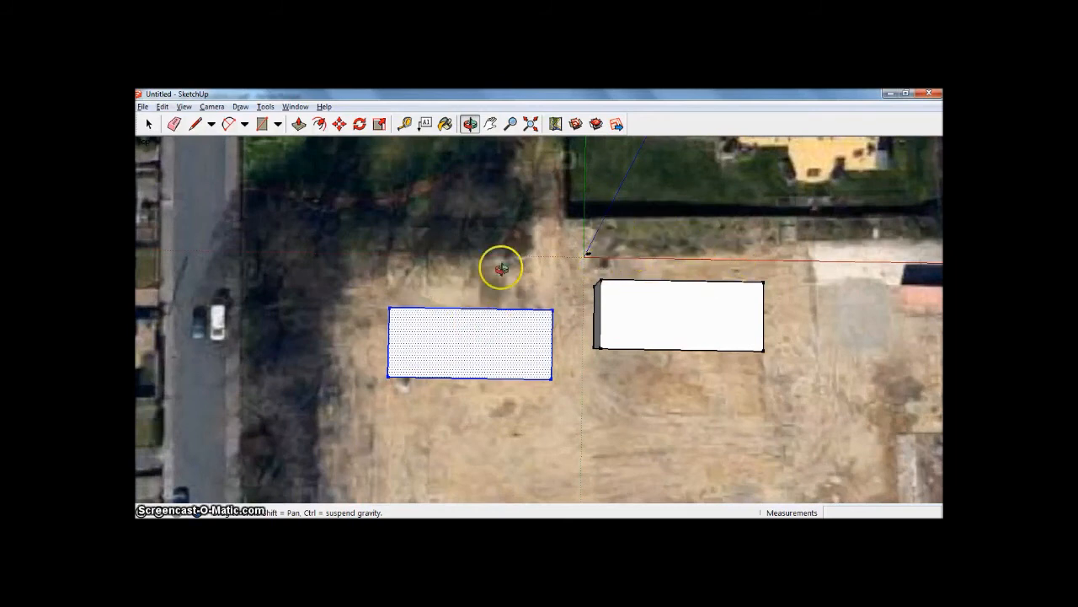
pyautogui.moveTo(647, 300)
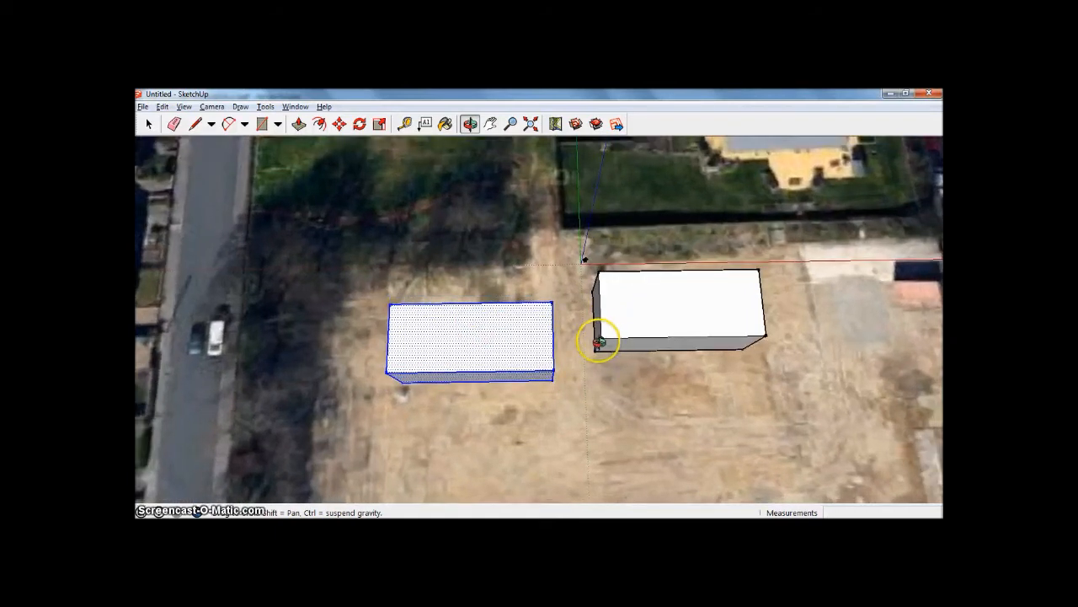
# Enable View > Shadows so both blocks cast shadows across the plot.
pyautogui.click(184, 106)
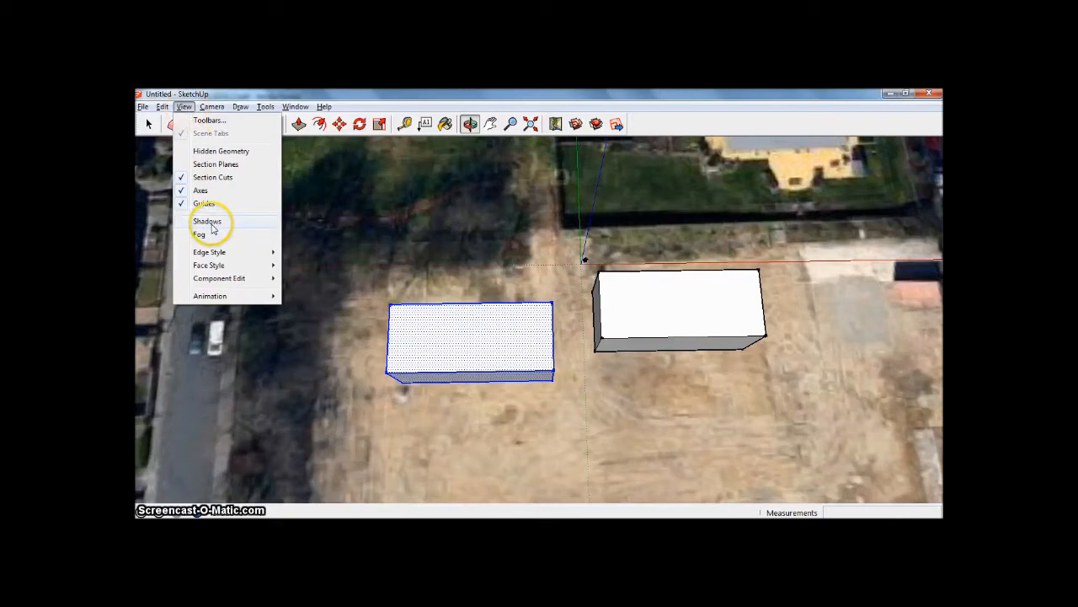
pyautogui.click(207, 221)
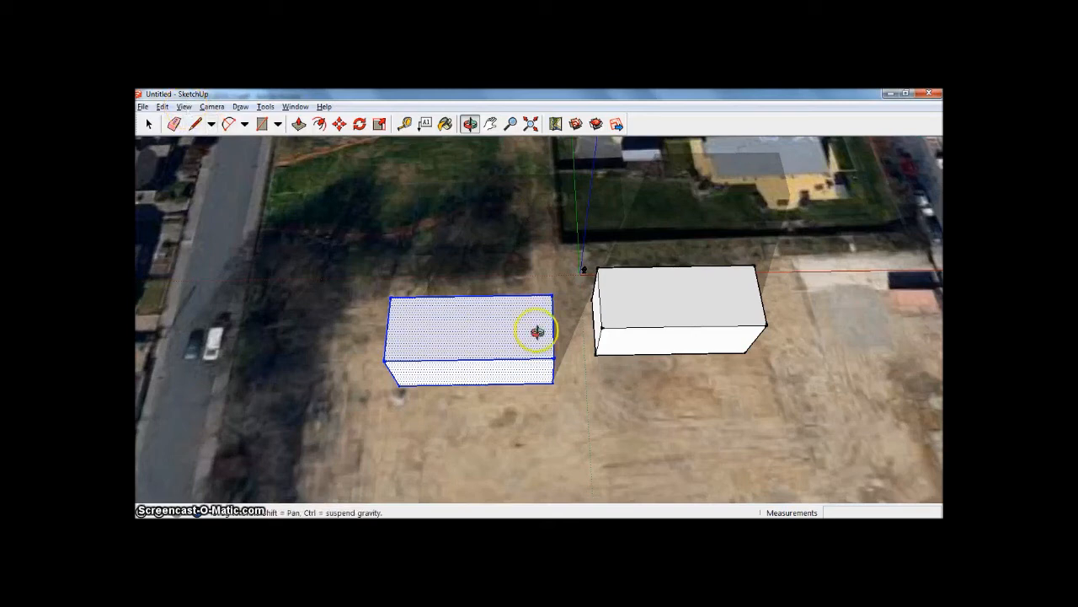
pyautogui.click(184, 106)
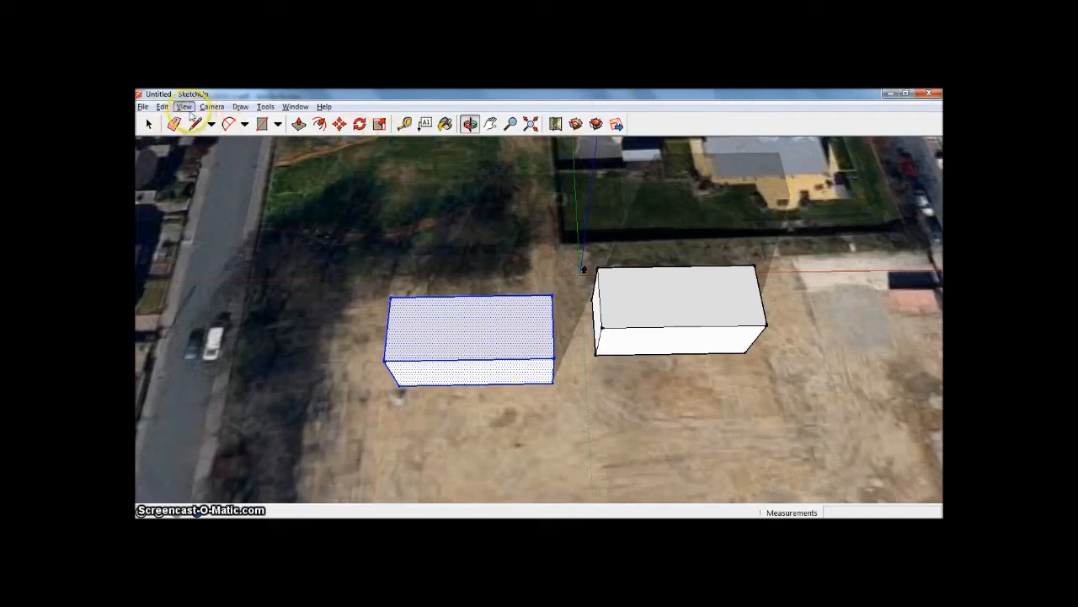
# Tick Shadows in View > Toolbars and close the toolbar list.
pyautogui.click(183, 106)
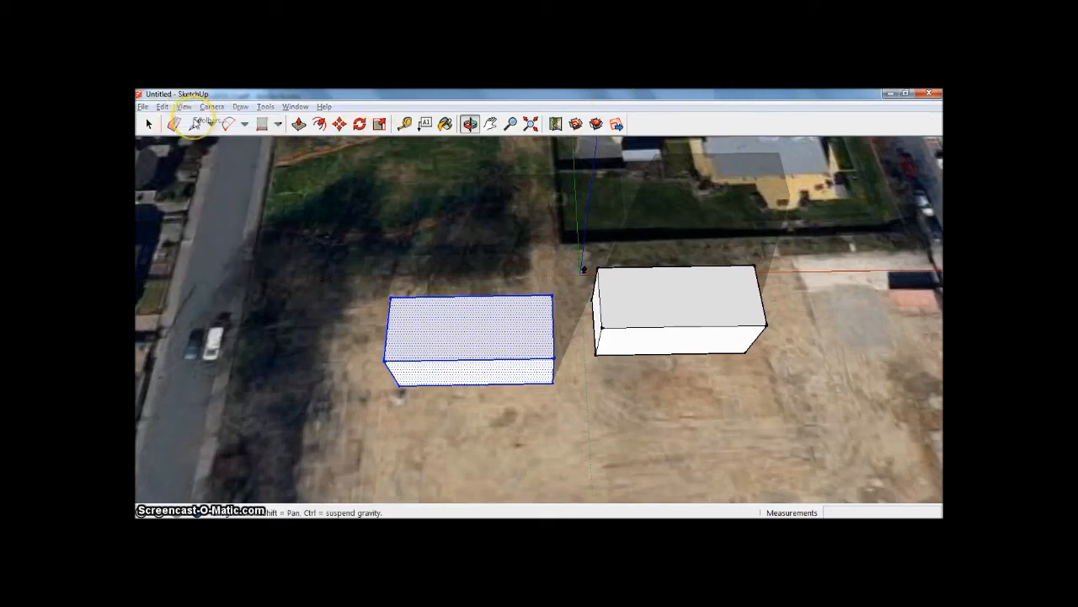
pyautogui.click(183, 106)
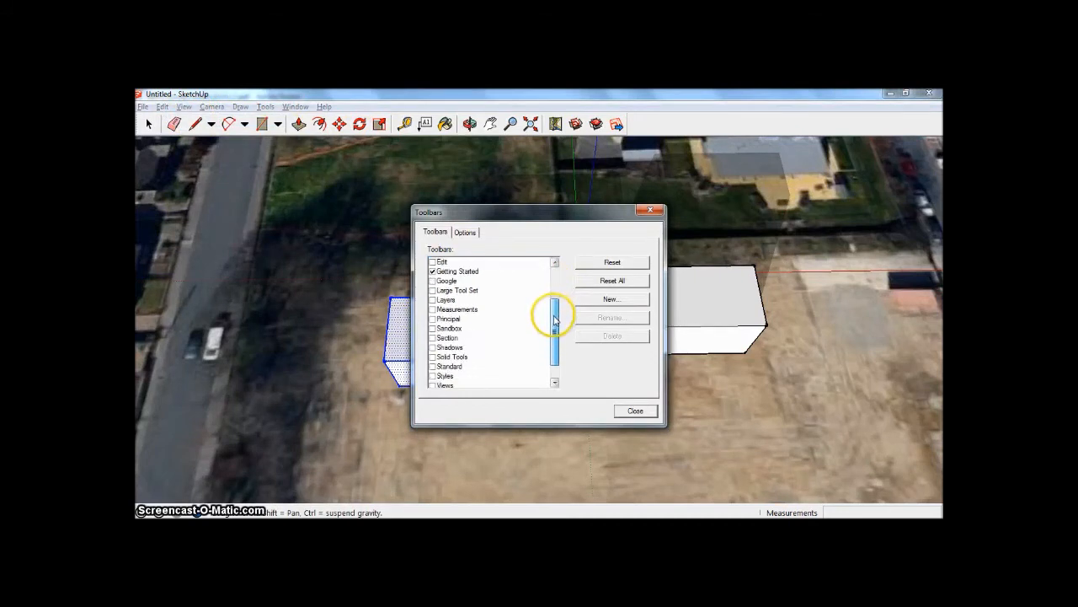
pyautogui.click(434, 347)
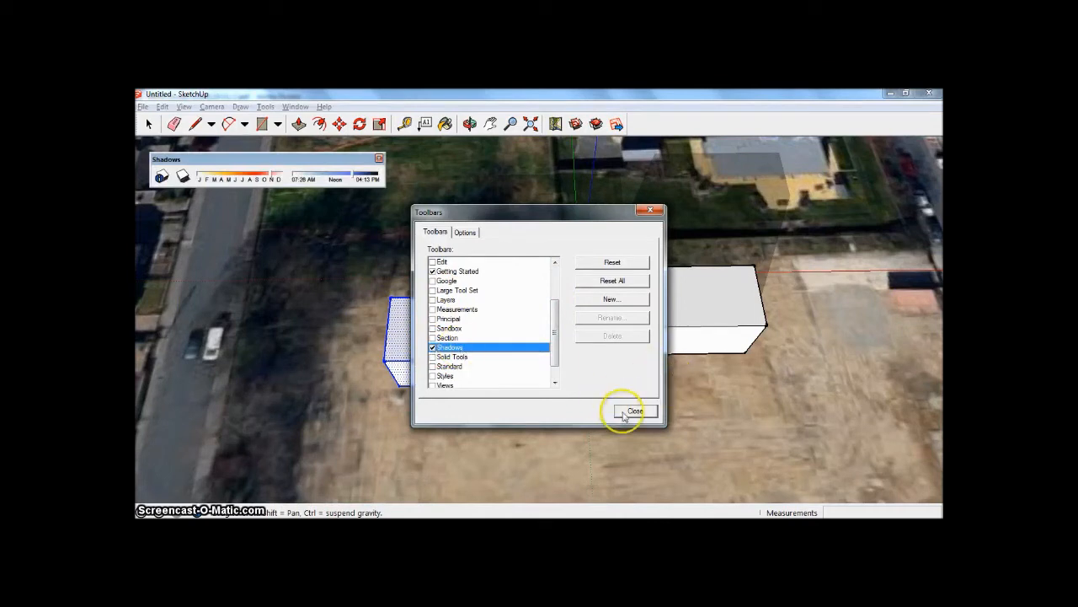
pyautogui.click(634, 411)
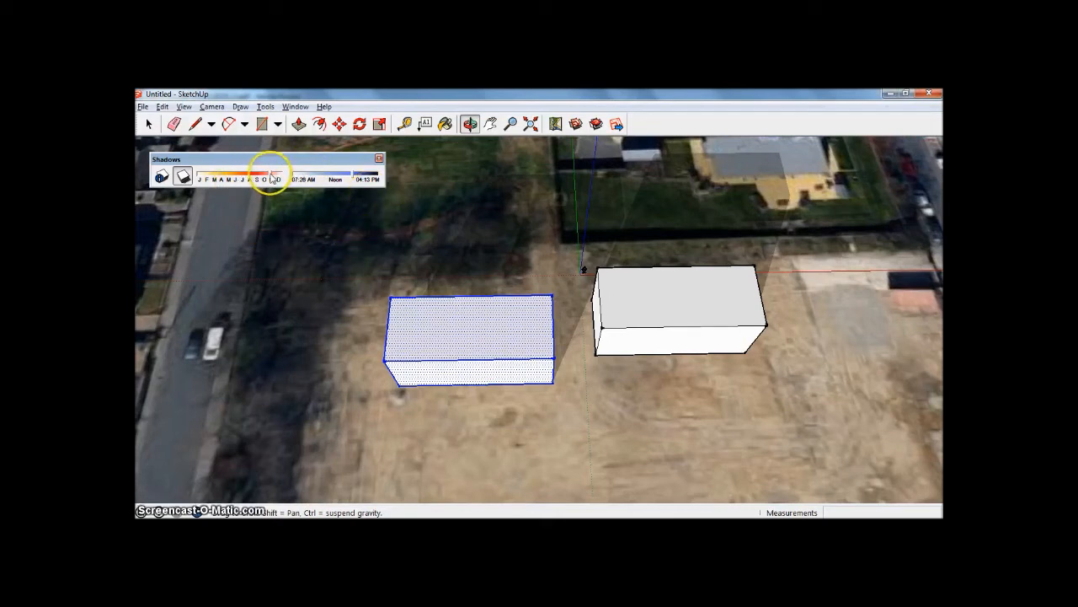
# Try a different month and several times of day with the Shadows toolbar sliders.
pyautogui.moveTo(274, 176); pyautogui.dragTo(240, 175)
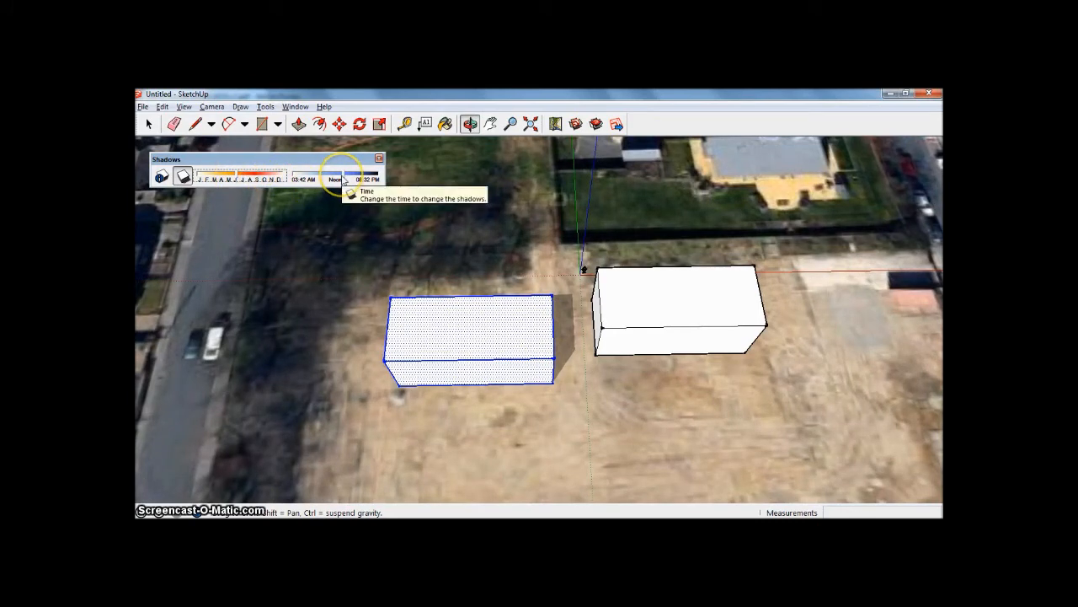
pyautogui.moveTo(354, 178); pyautogui.dragTo(303, 178)
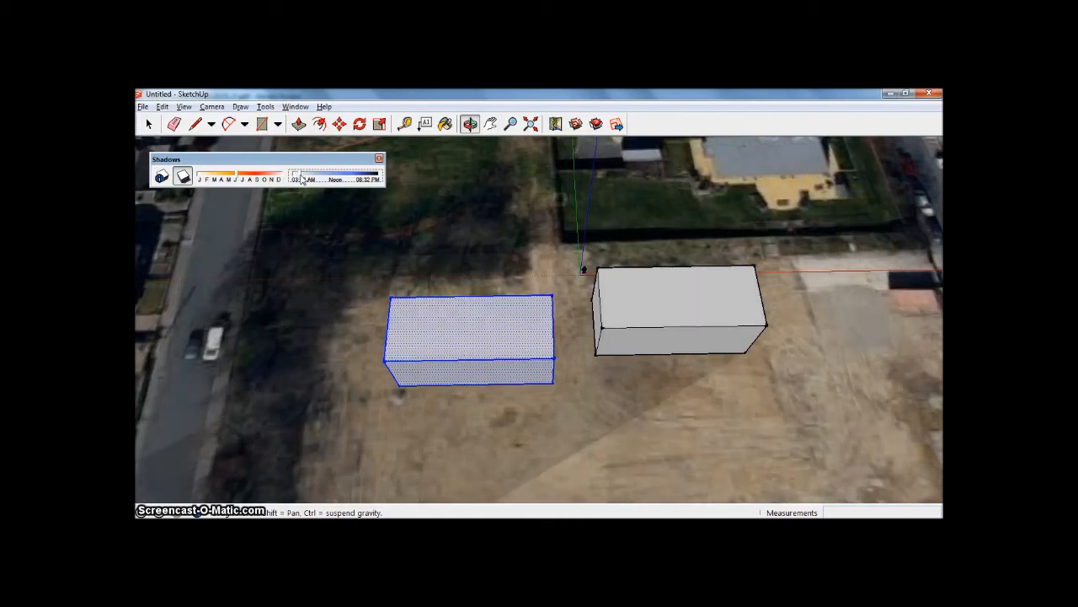
pyautogui.moveTo(295, 178); pyautogui.dragTo(310, 179)
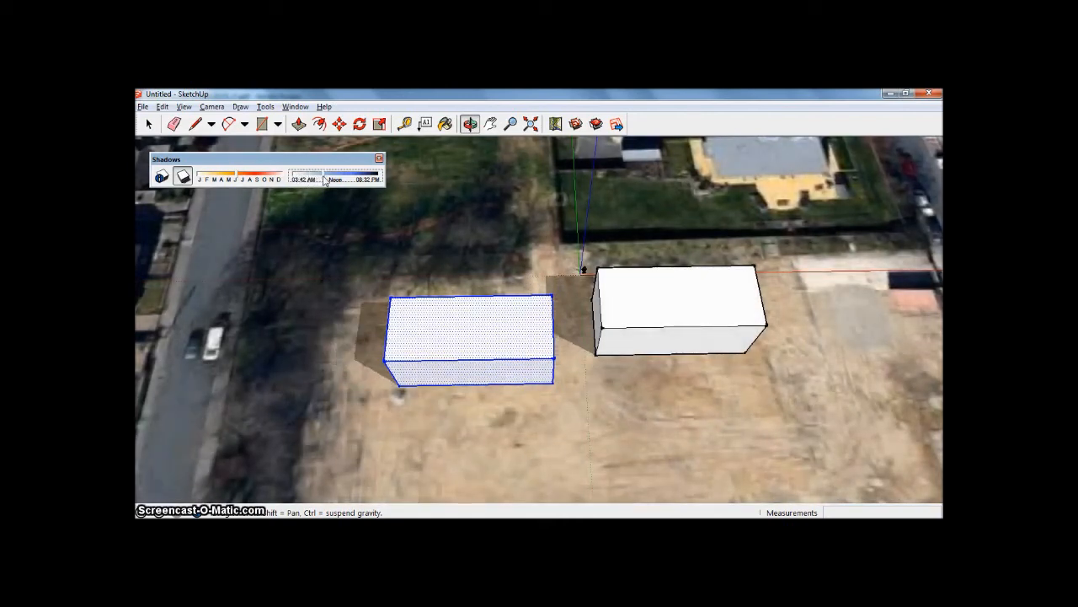
pyautogui.click(469, 124)
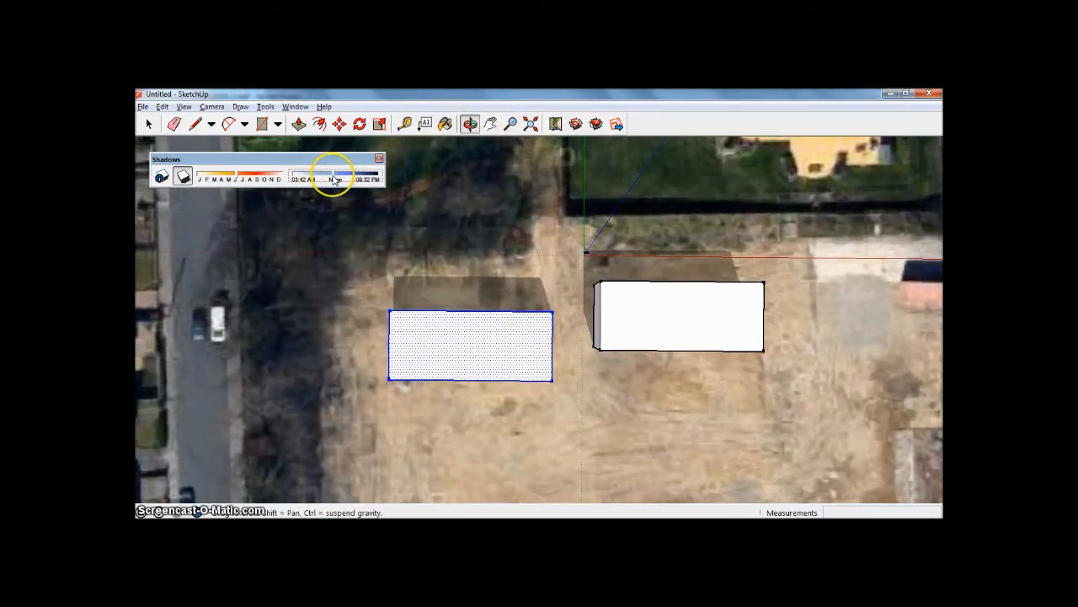
pyautogui.moveTo(333, 178); pyautogui.dragTo(345, 178)
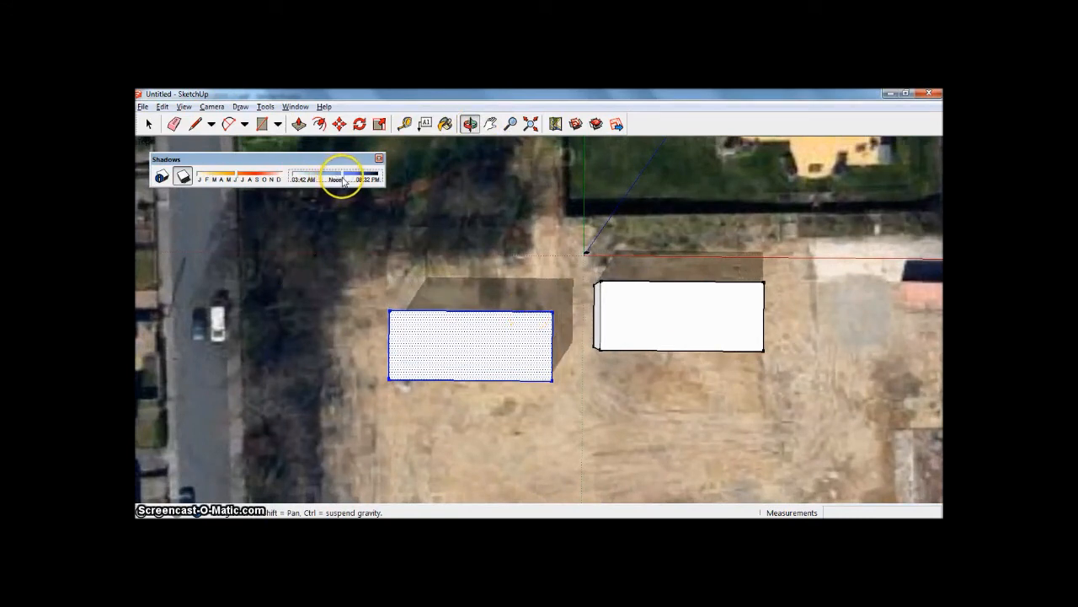
pyautogui.moveTo(345, 174); pyautogui.dragTo(240, 175)
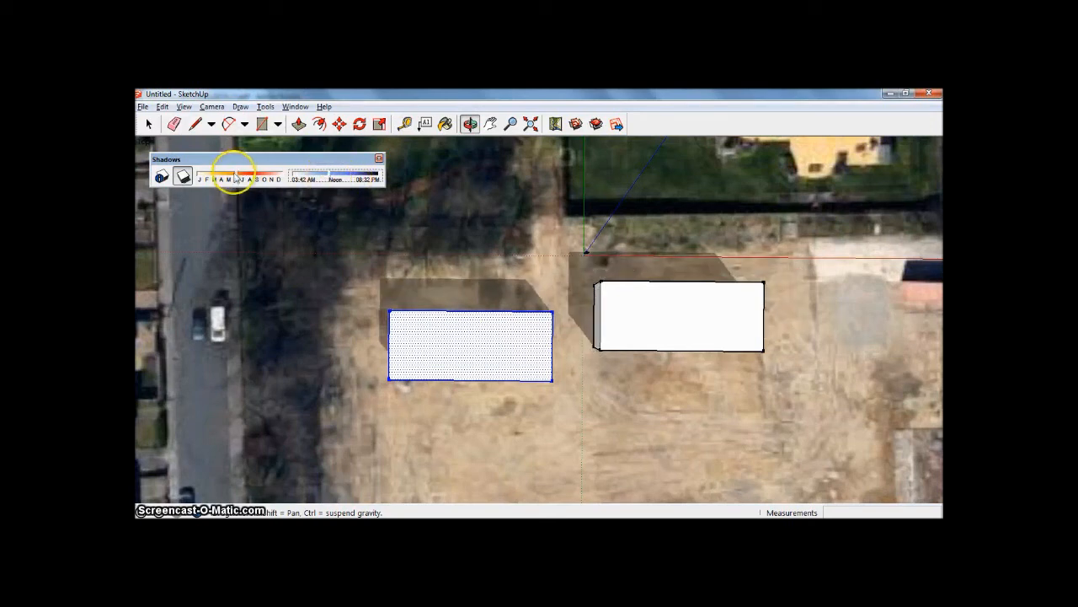
# Shift to an earlier month, then settle the time near midday for short shadows.
pyautogui.moveTo(239, 174); pyautogui.dragTo(226, 174)
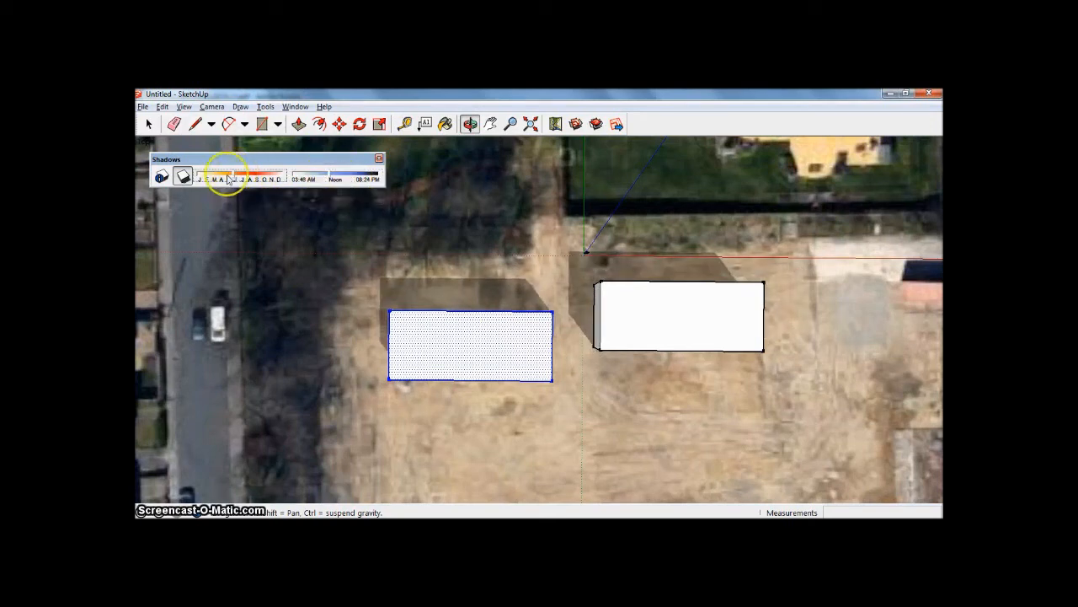
pyautogui.moveTo(232, 178); pyautogui.dragTo(215, 178)
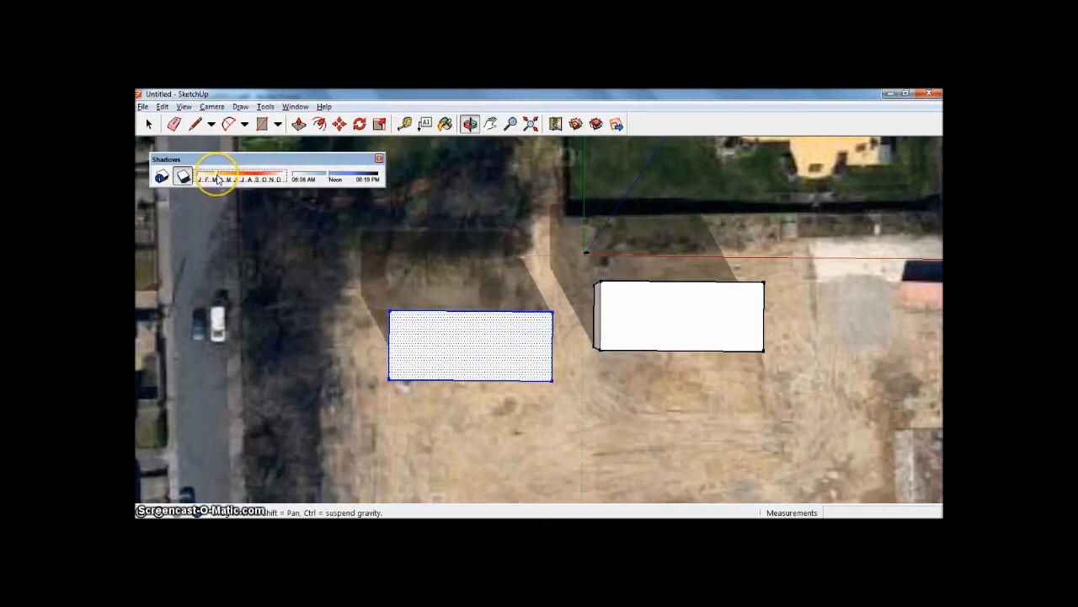
pyautogui.moveTo(214, 172); pyautogui.dragTo(342, 172)
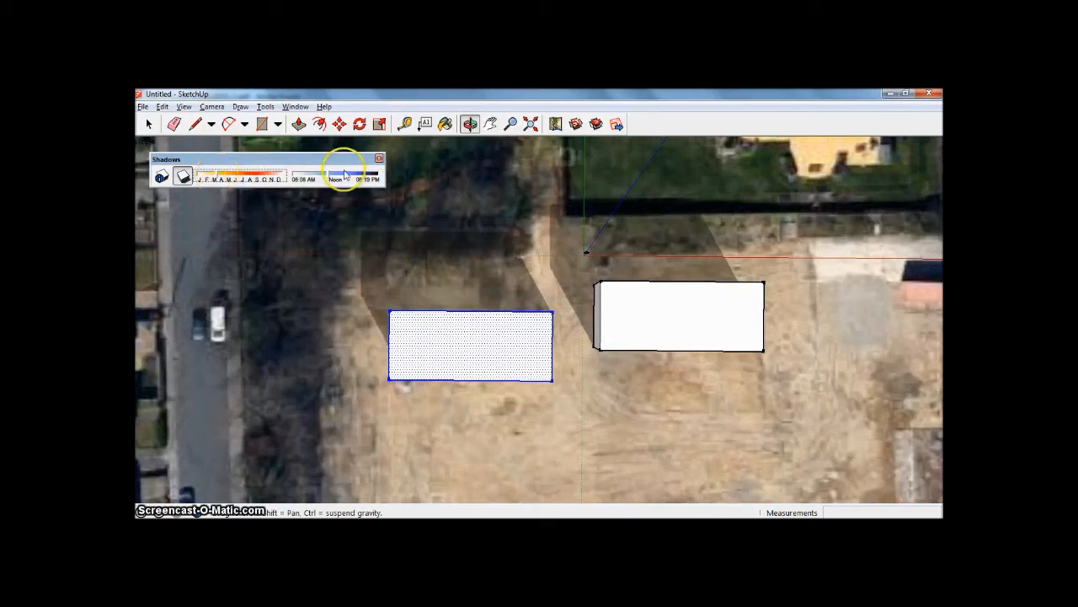
pyautogui.moveTo(337, 173); pyautogui.dragTo(309, 179)
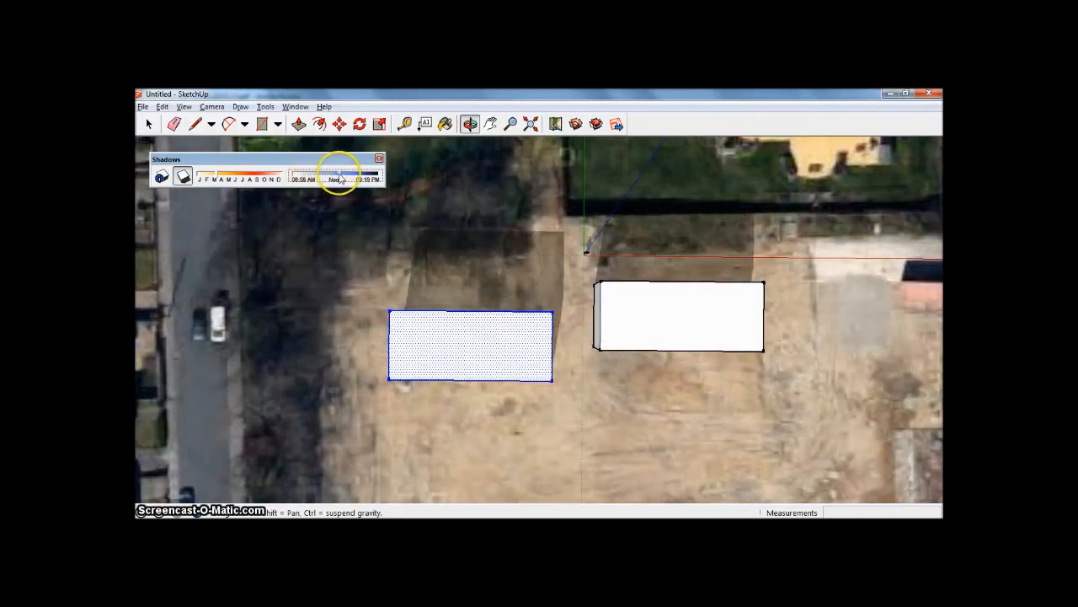
pyautogui.moveTo(337, 179); pyautogui.dragTo(337, 179)
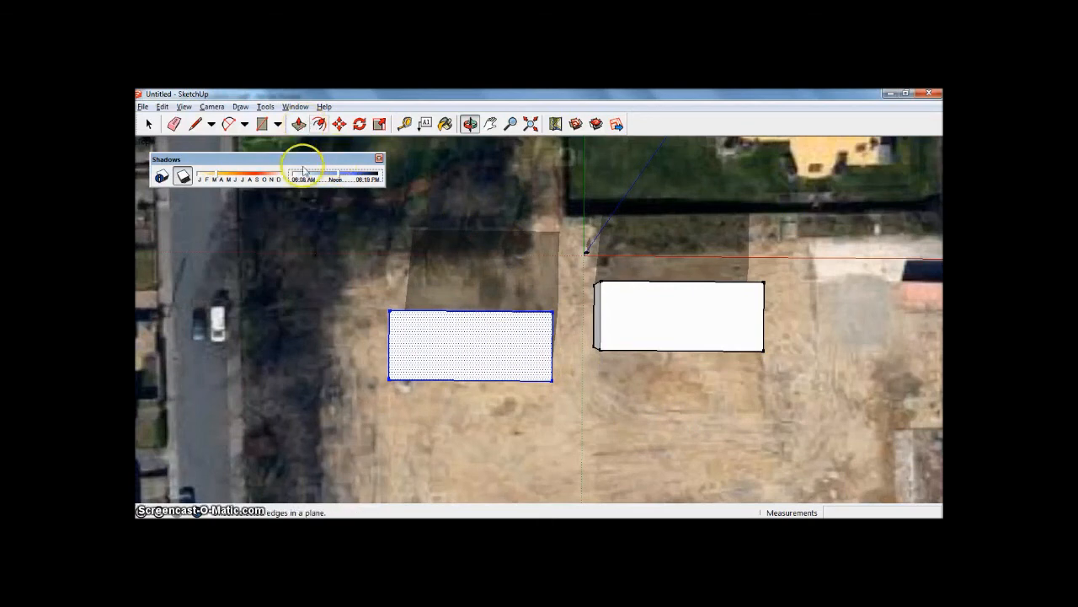
pyautogui.moveTo(303, 179); pyautogui.dragTo(335, 179)
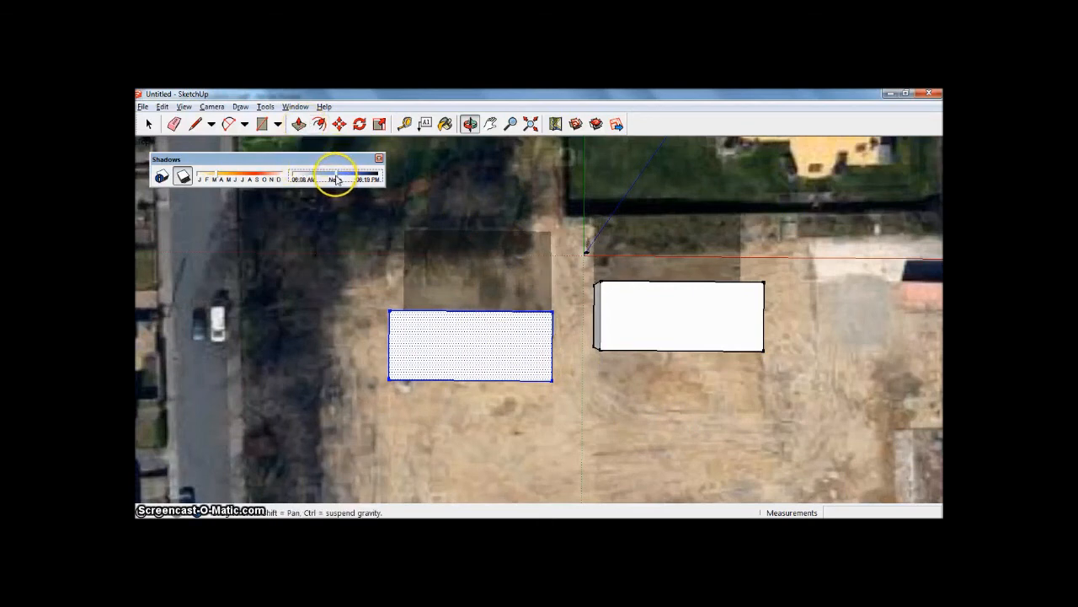
# In Shadow Settings, set the sun to 18:00 on 06/01, then orbit to view the long shadows.
pyautogui.click(162, 176)
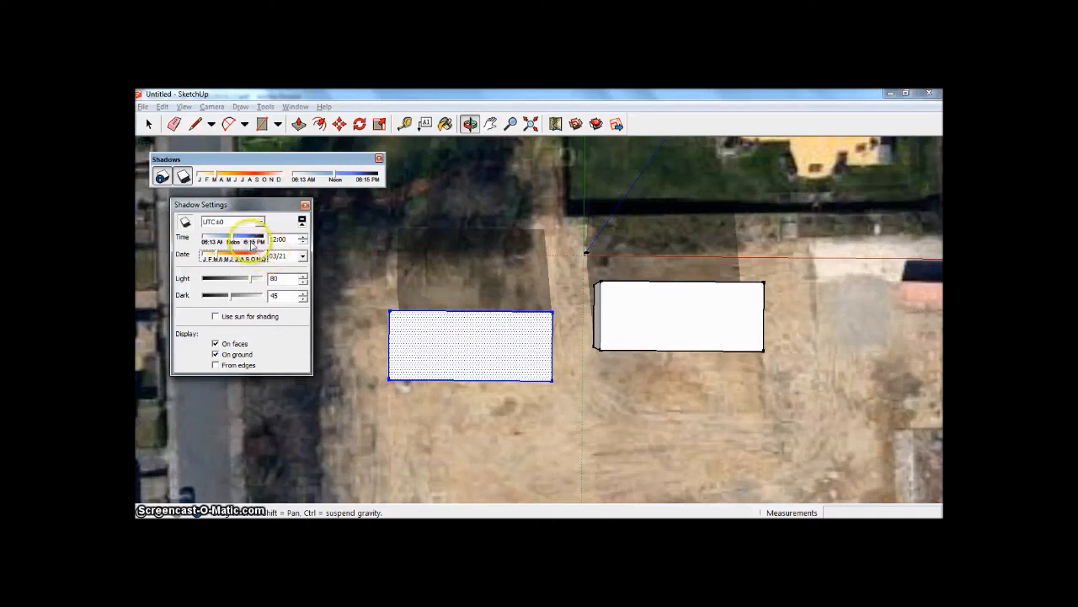
pyautogui.moveTo(241, 239); pyautogui.dragTo(278, 240)
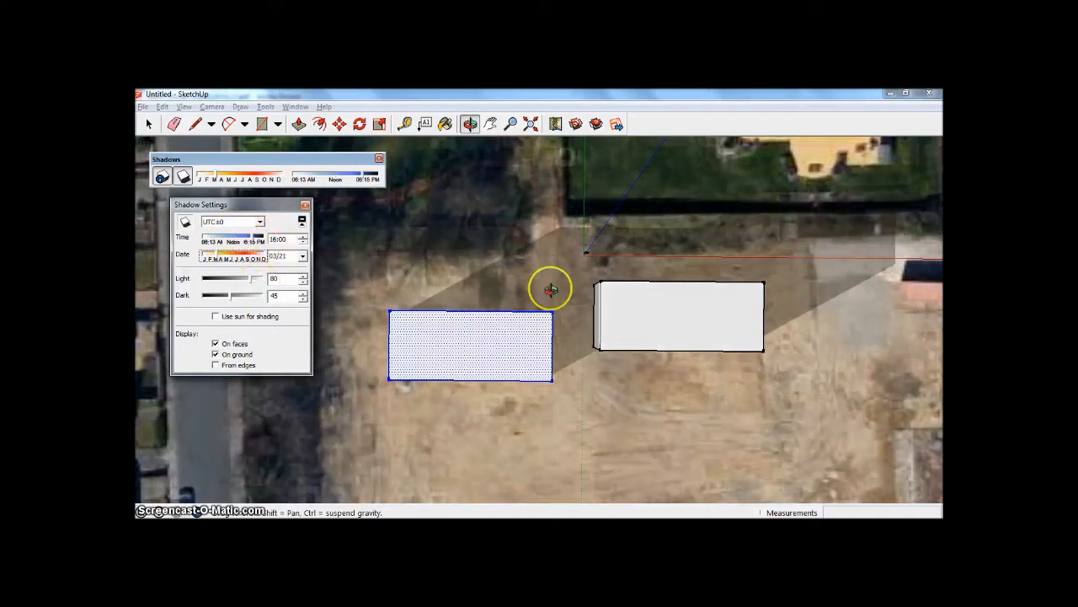
pyautogui.moveTo(619, 233)
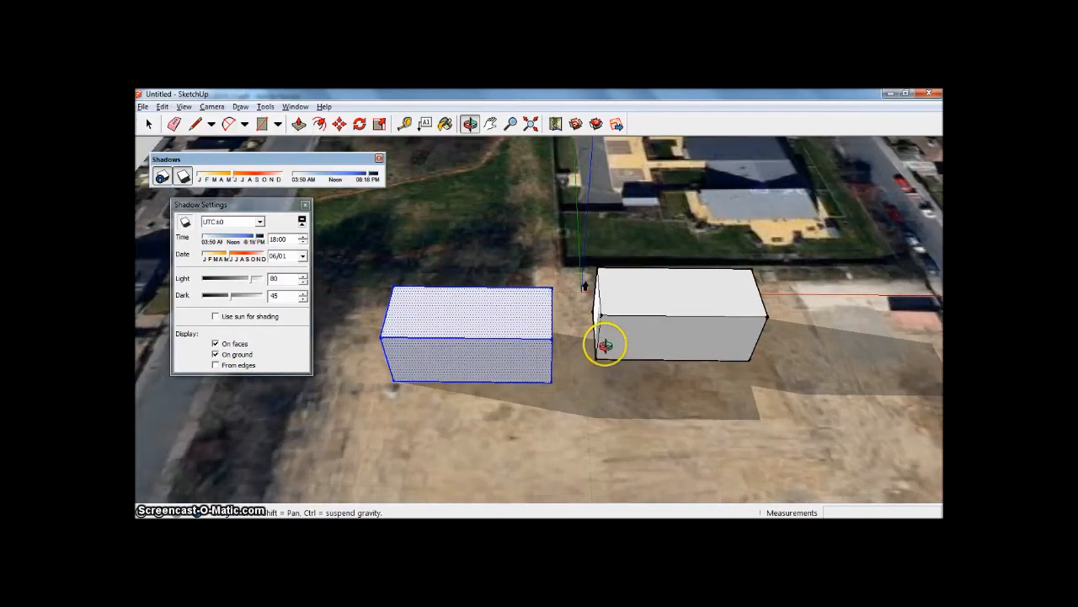
pyautogui.moveTo(606, 344); pyautogui.dragTo(629, 356)
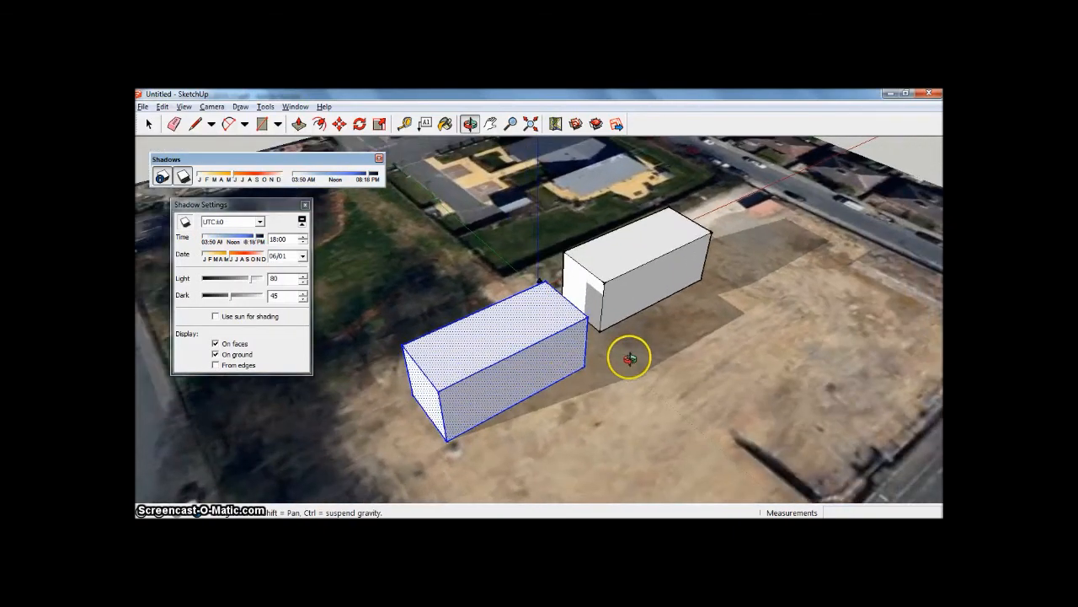